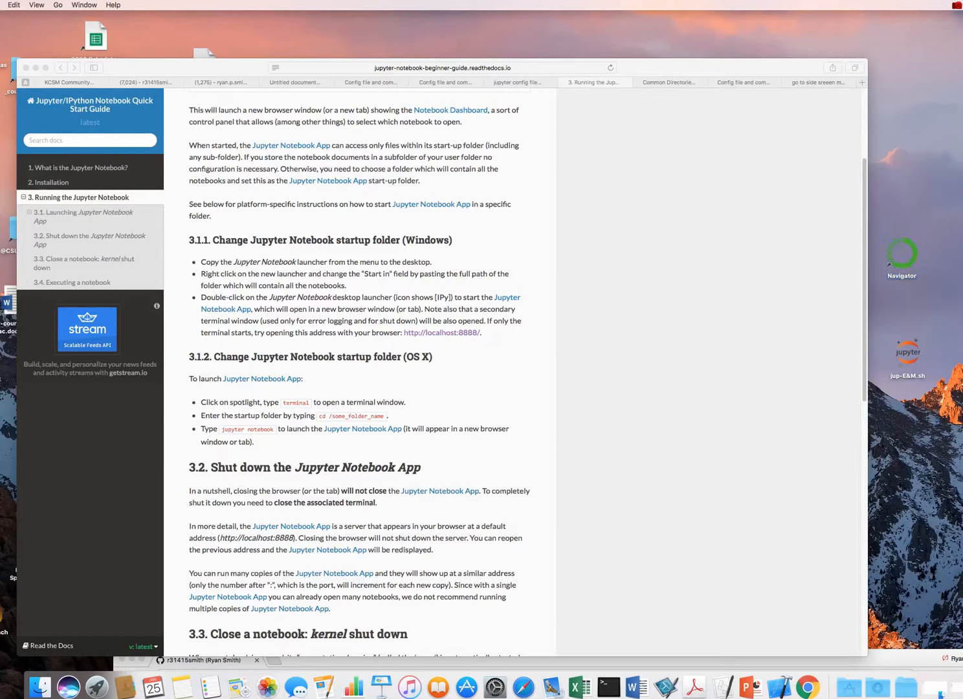
Bring Anaconda Navigator's My Applications screen to the front over the Safari guide
left_click(900, 257)
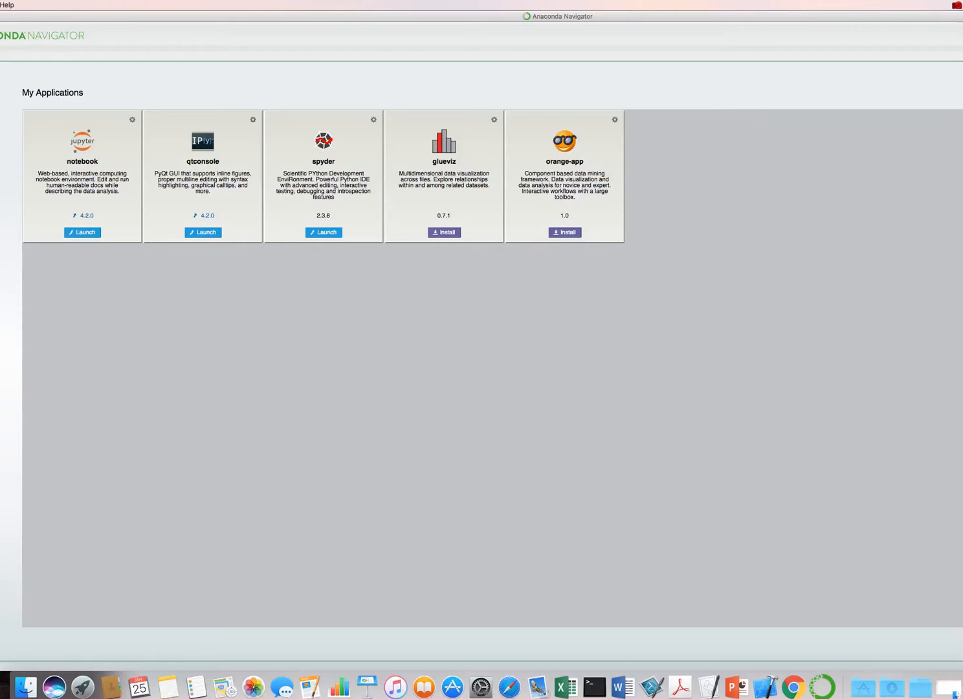
left_click(81, 231)
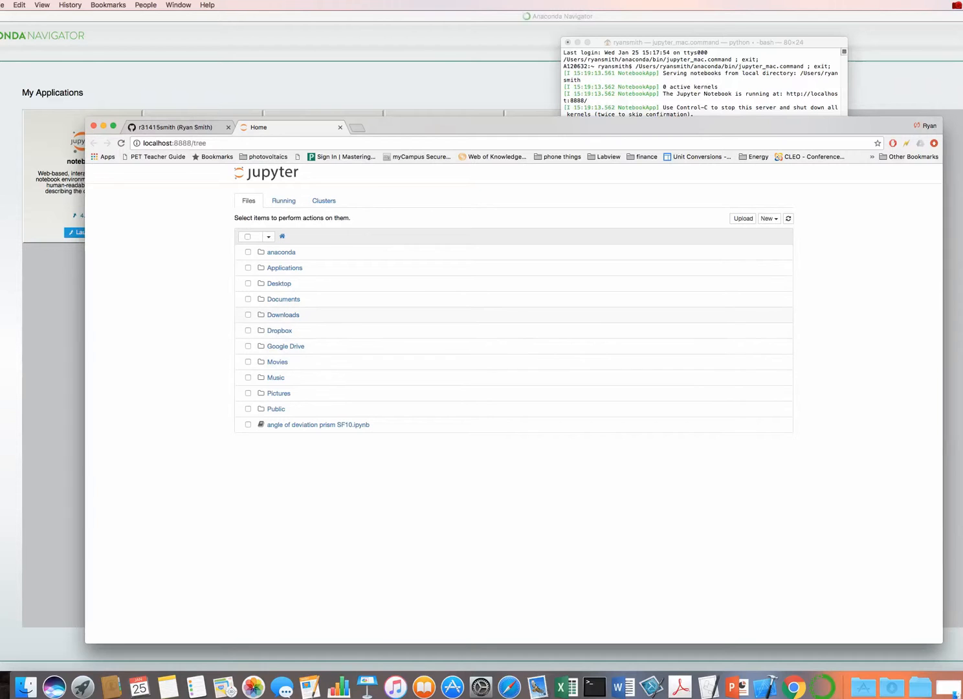
left_click(285, 346)
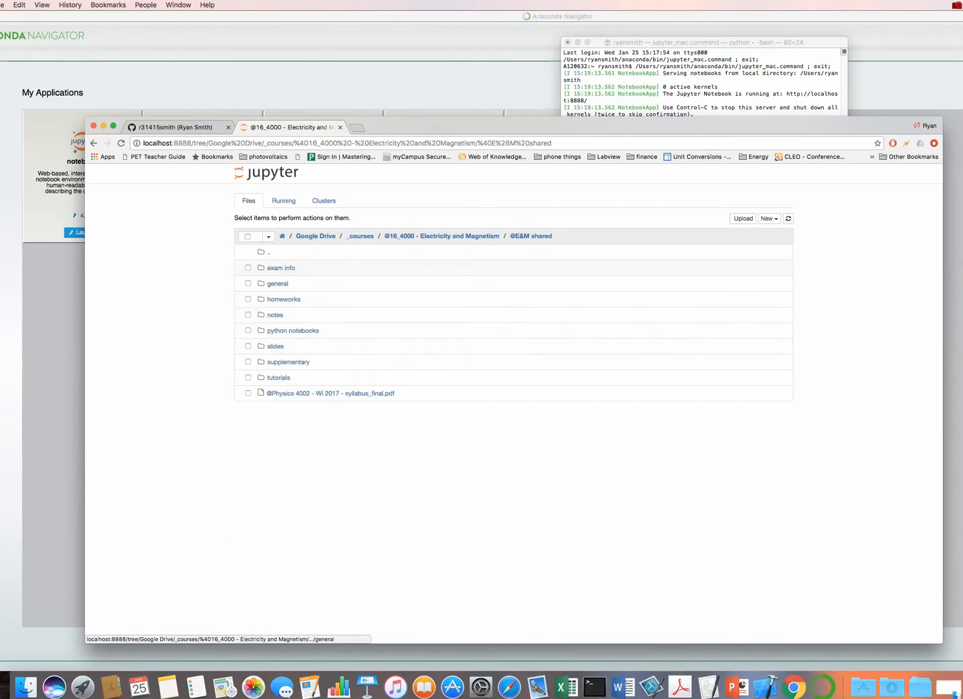
left_click(293, 330)
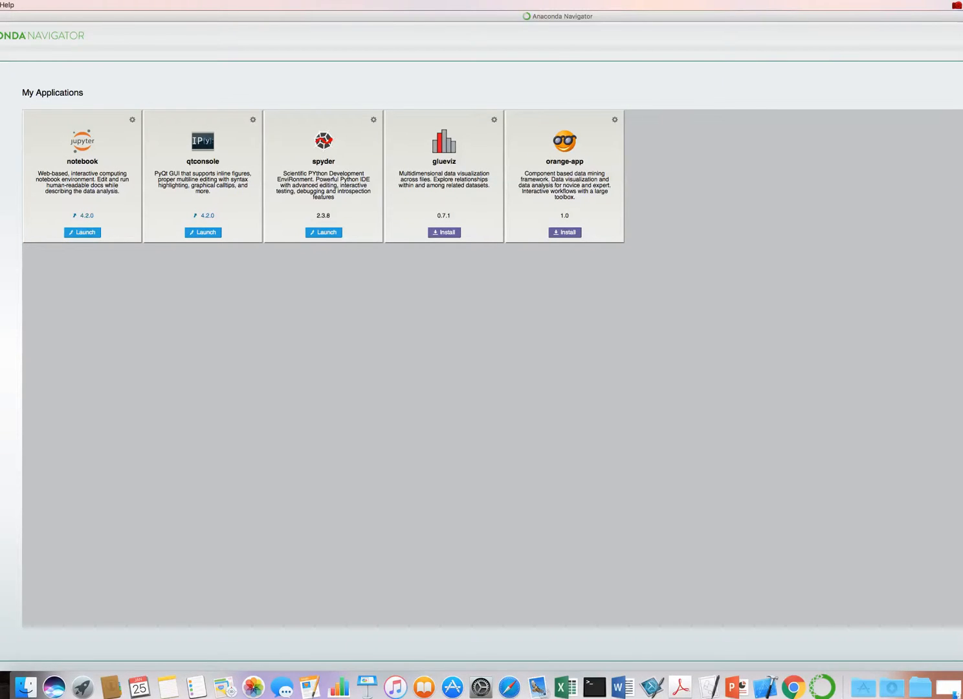
Return to the quick start guide's OS X section and stop the notebook server with Control-C
left_click(82, 231)
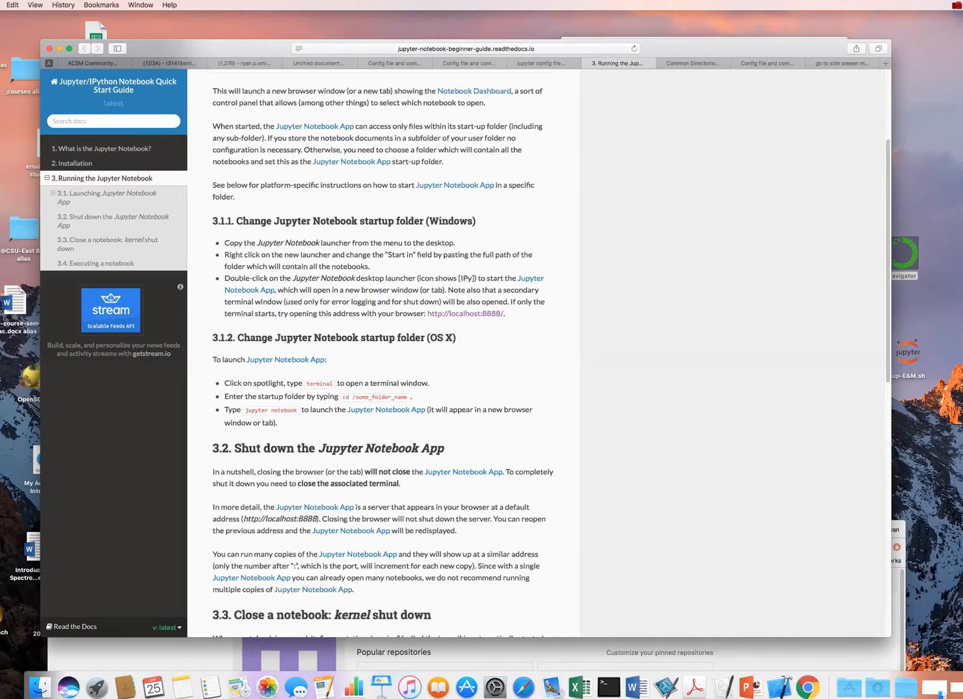
mouse_move(456, 337)
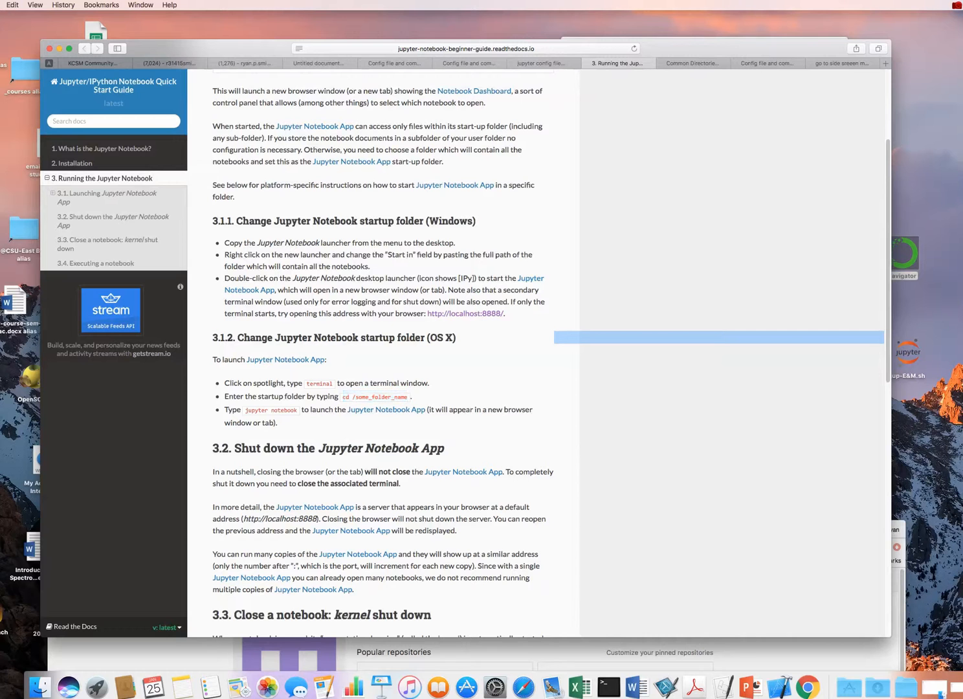
double_click(271, 409)
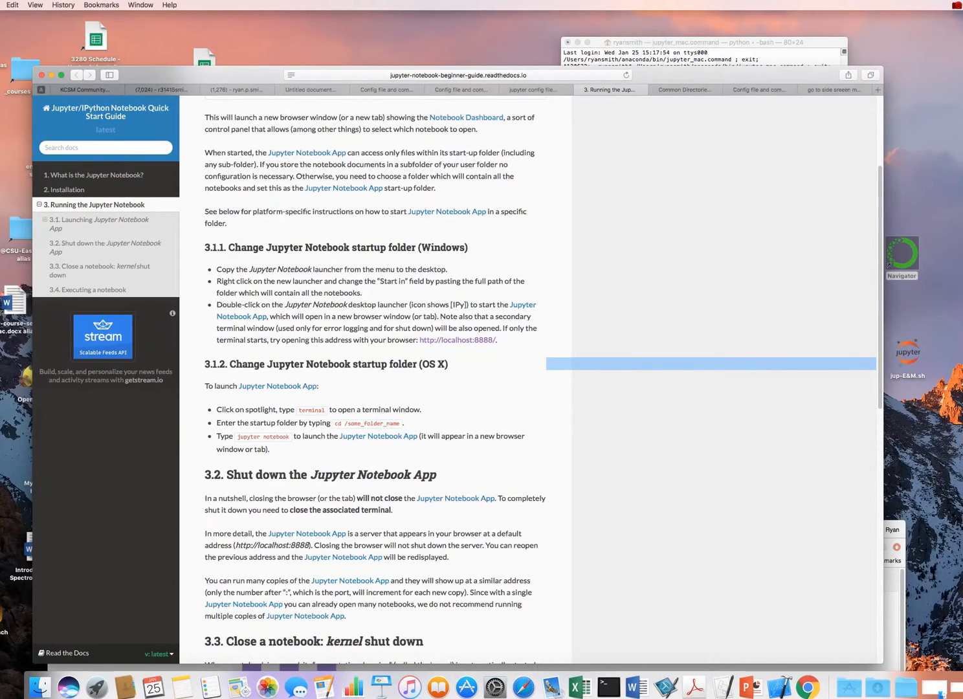
scroll("down", 3)
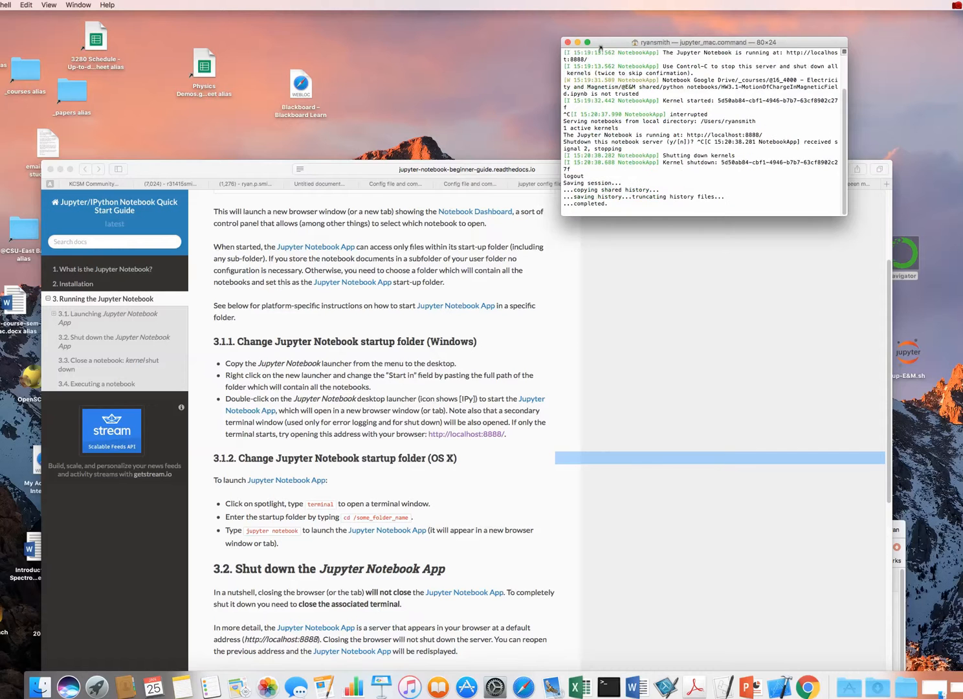
In a new Terminal window, list files and cd into 'Google Drive', then list its contents
left_click(617, 668)
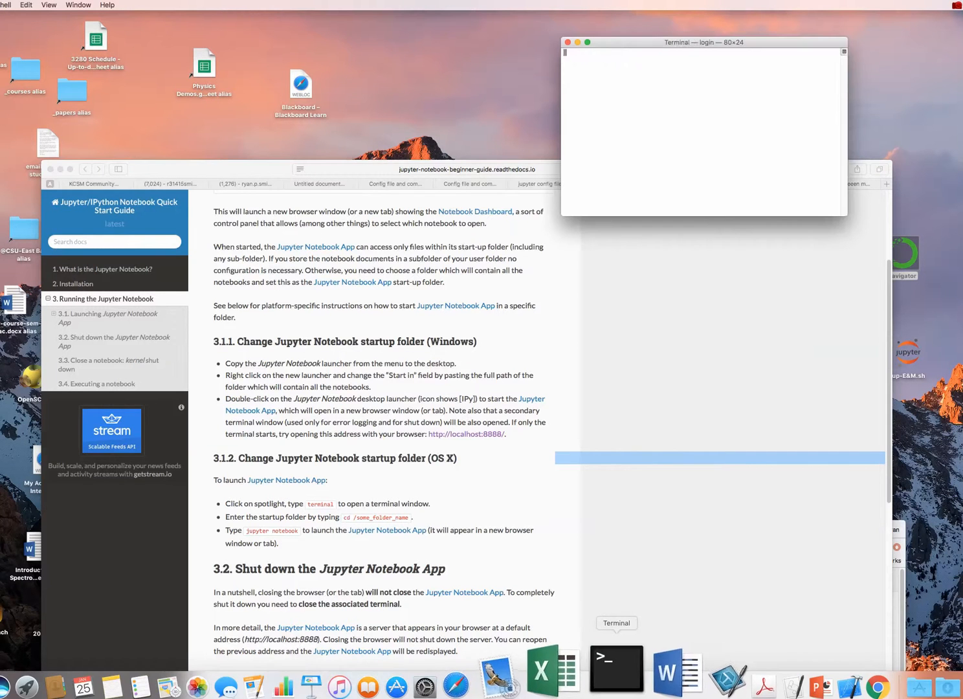
left_click(616, 669)
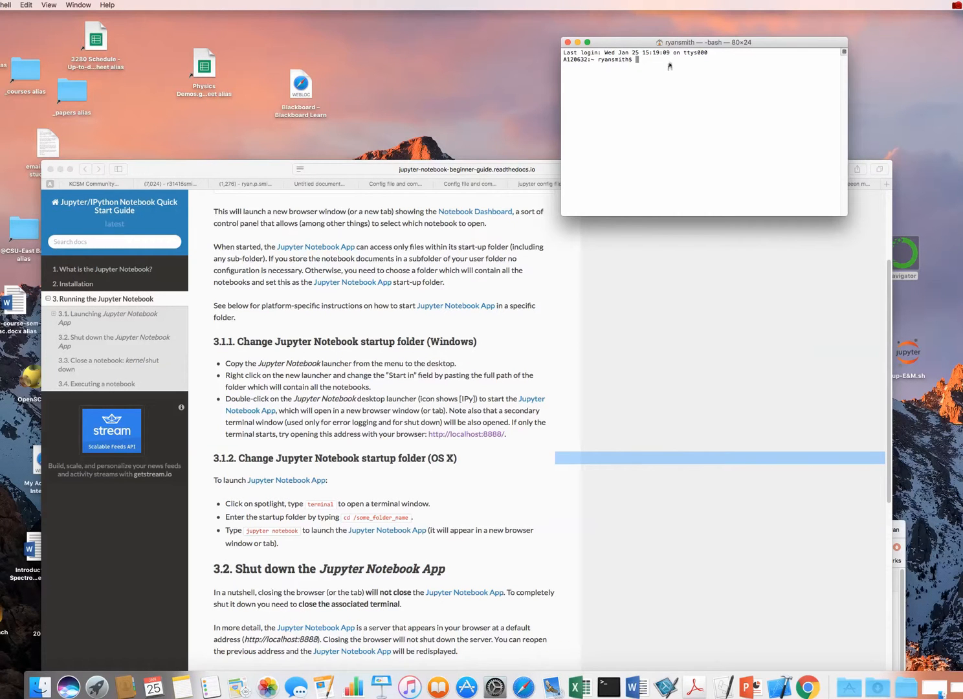
type("ls")
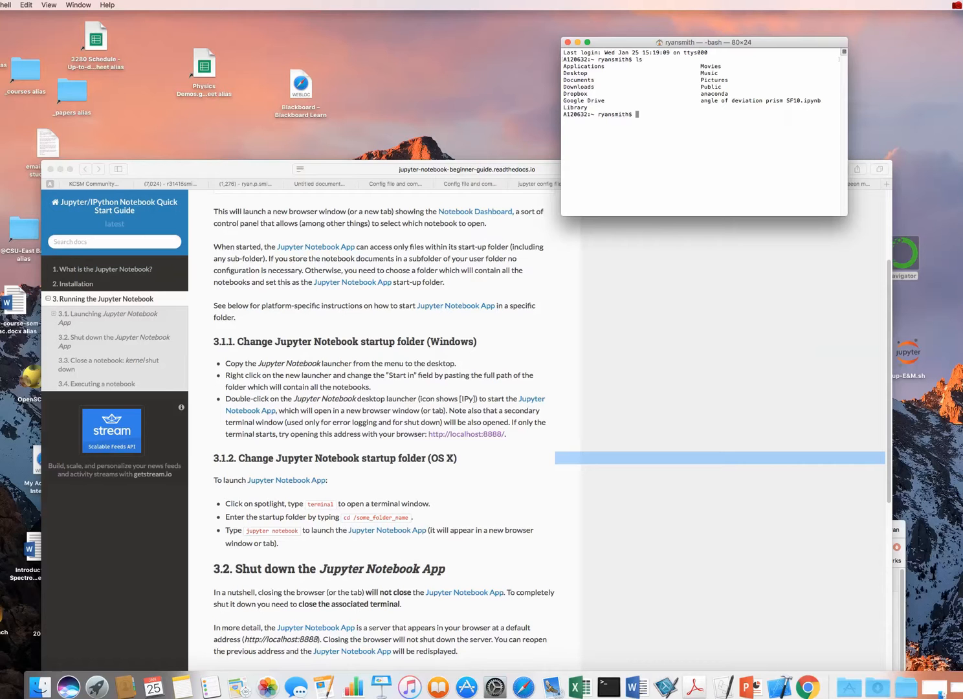
type("cd")
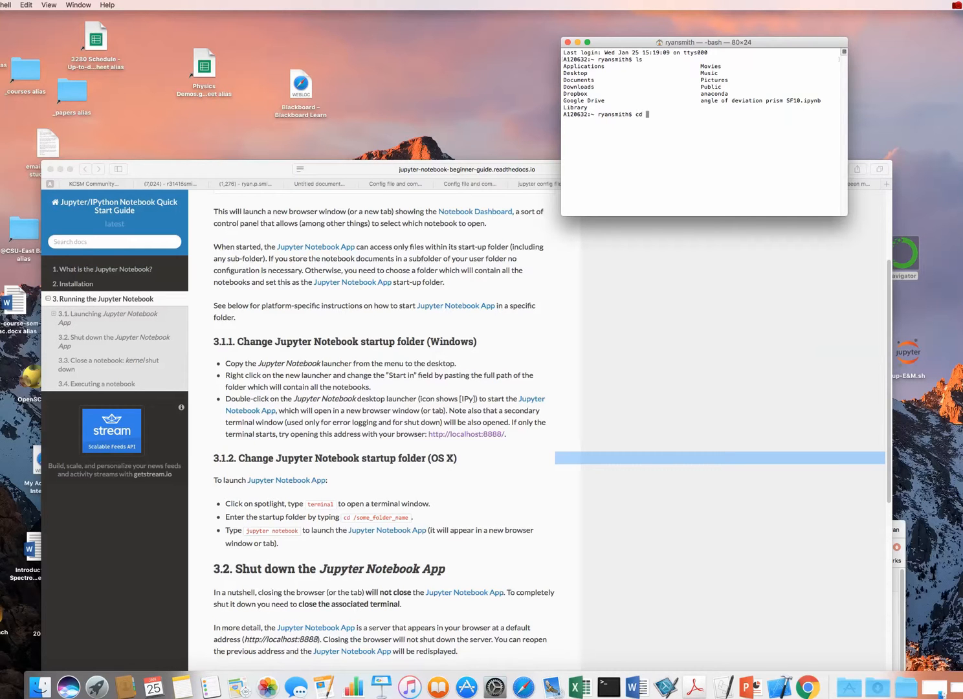
type("'Google")
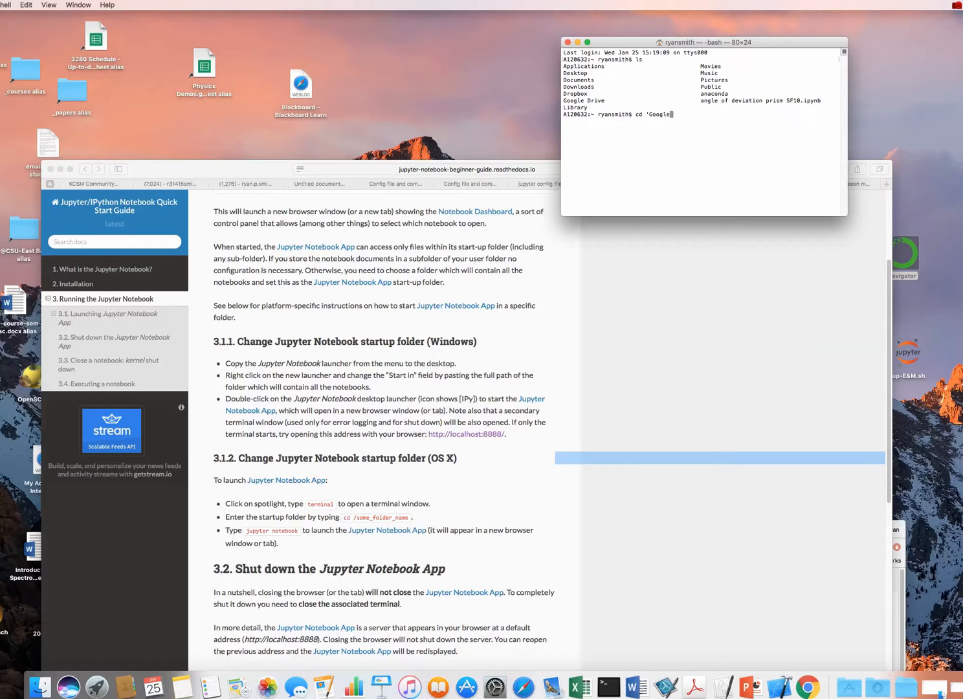
type("Drive")
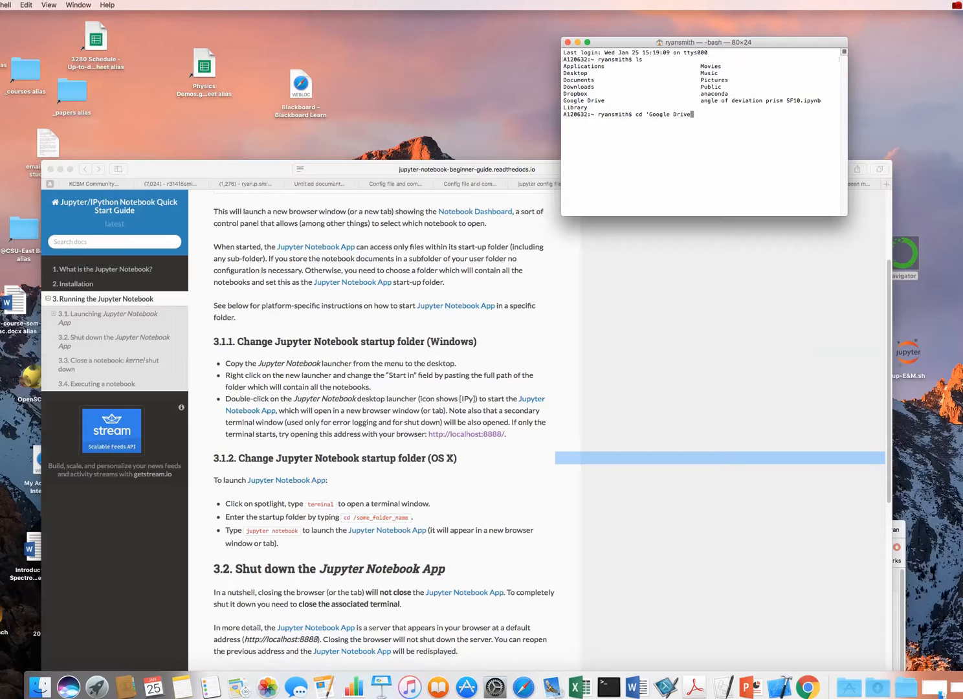
type("'")
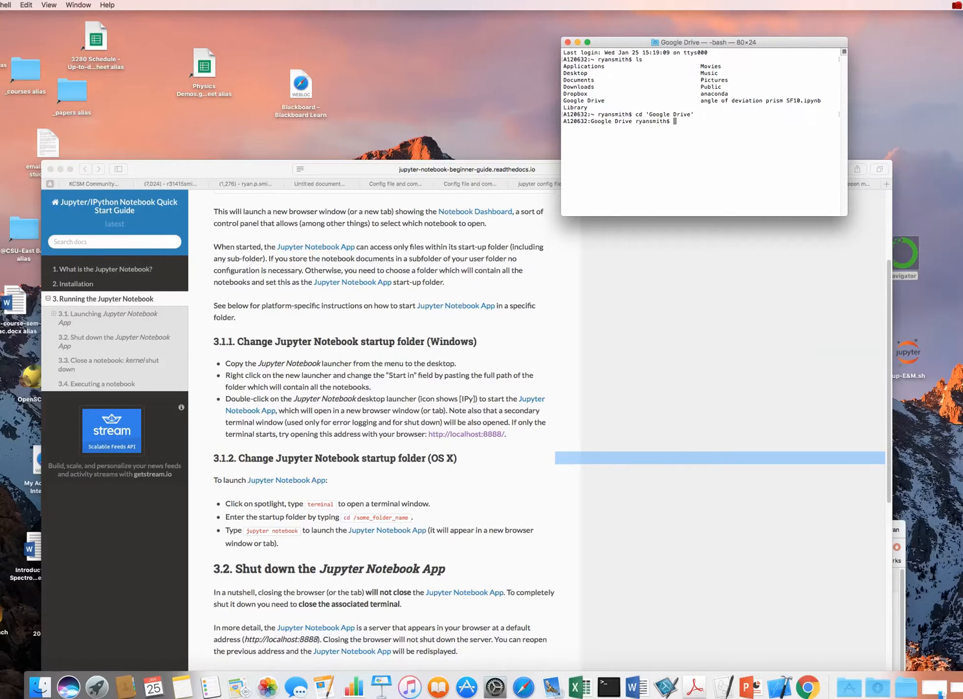
type("l")
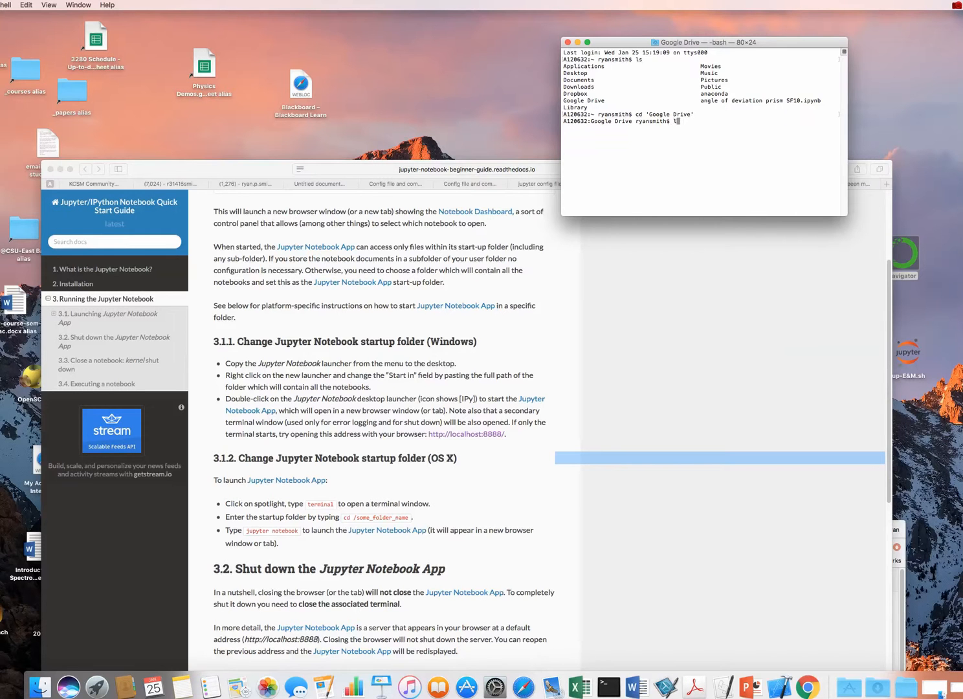
key("Return")
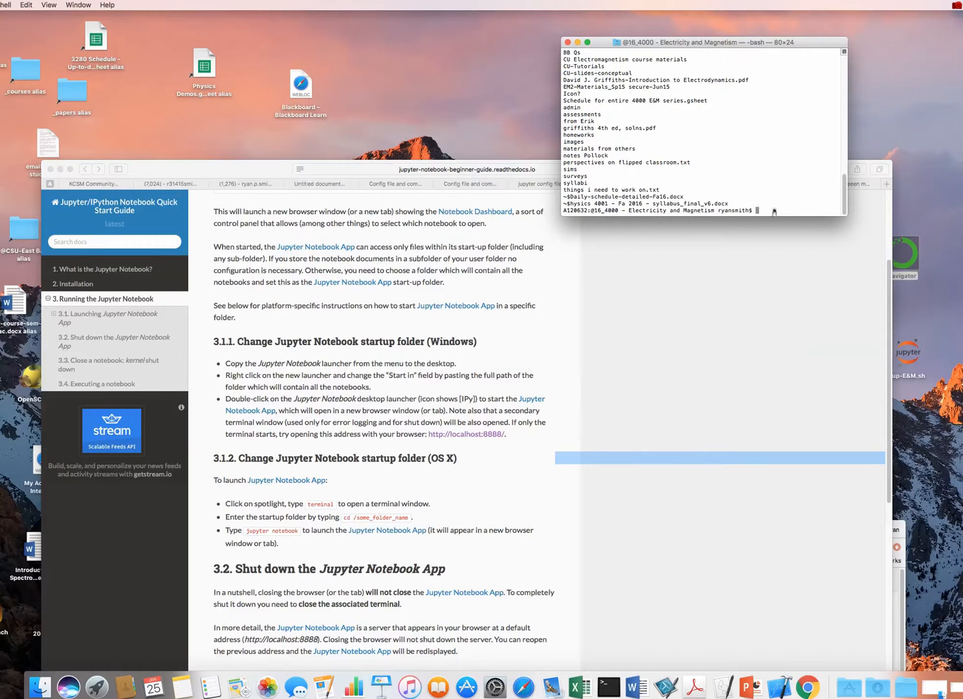
cd into '@E&M shared' and 'python notebooks', then confirm the path with pwd
type("cd '@E&M shared")
type("ls")
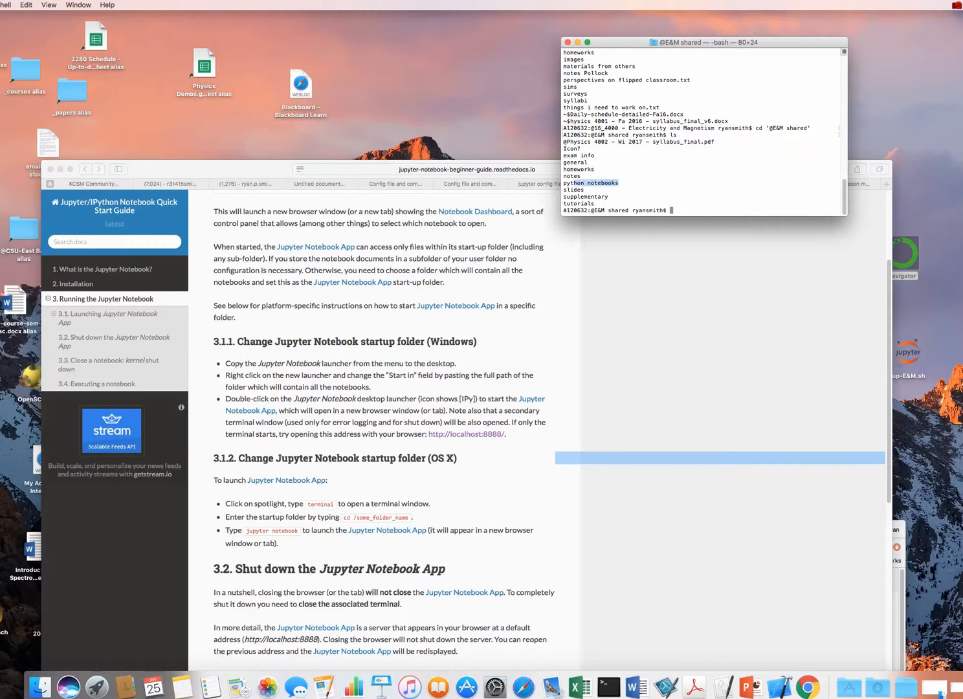
type("cd 'python notebooks'")
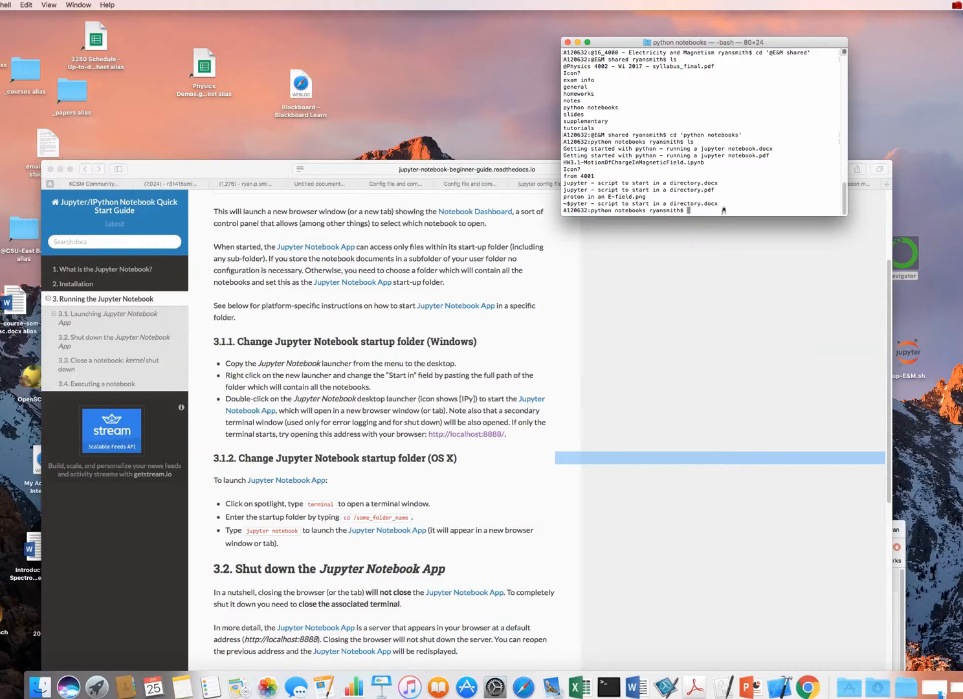
type("pwd")
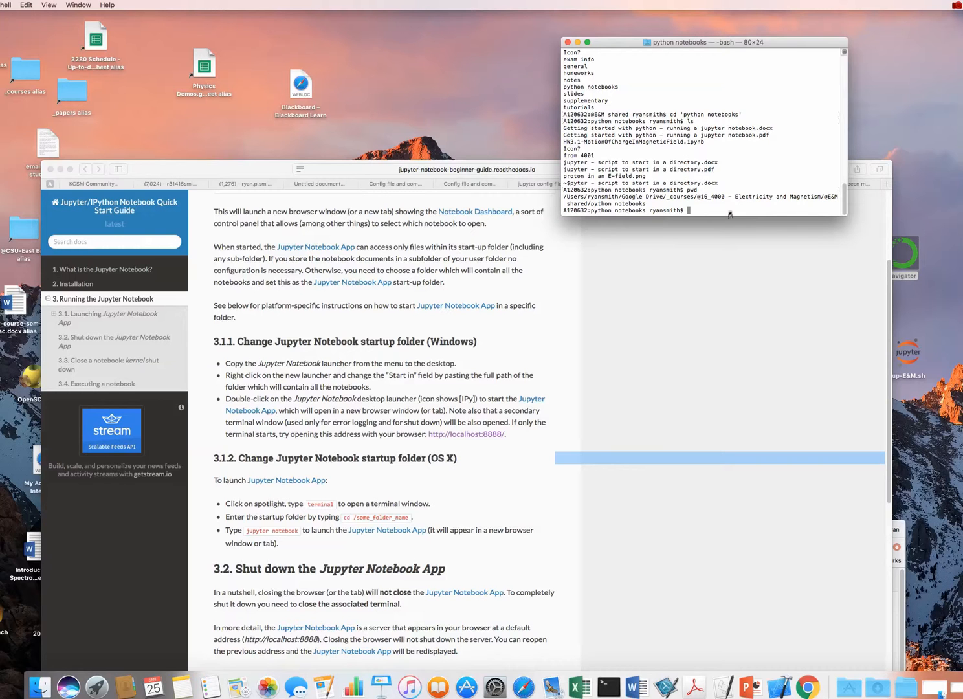
Create jupyter-EM.sh in nano for editing
type("nano")
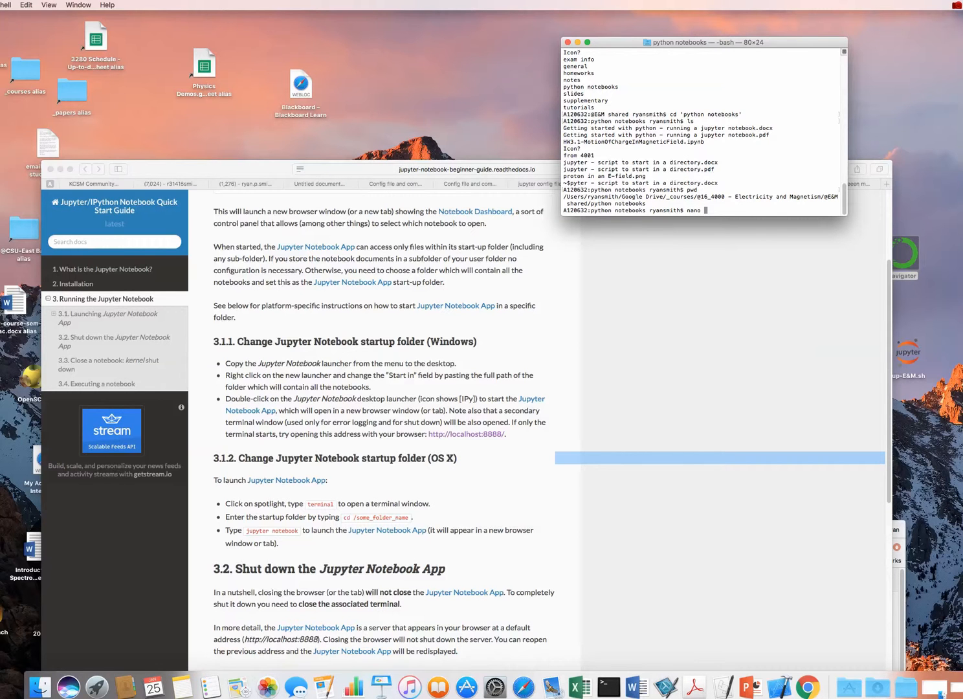
type("jupter")
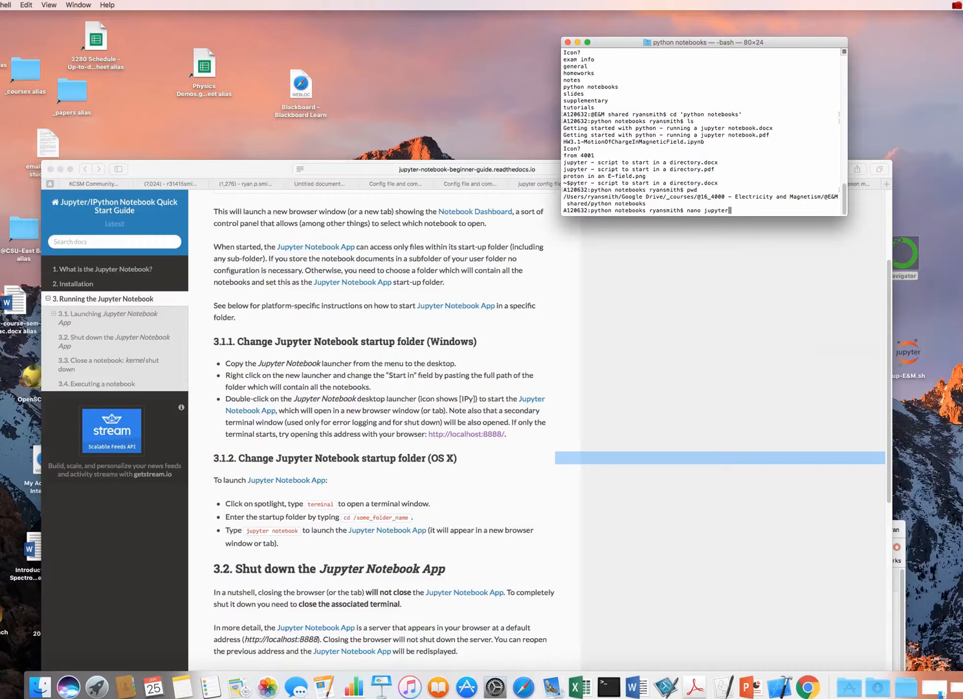
type("-EM")
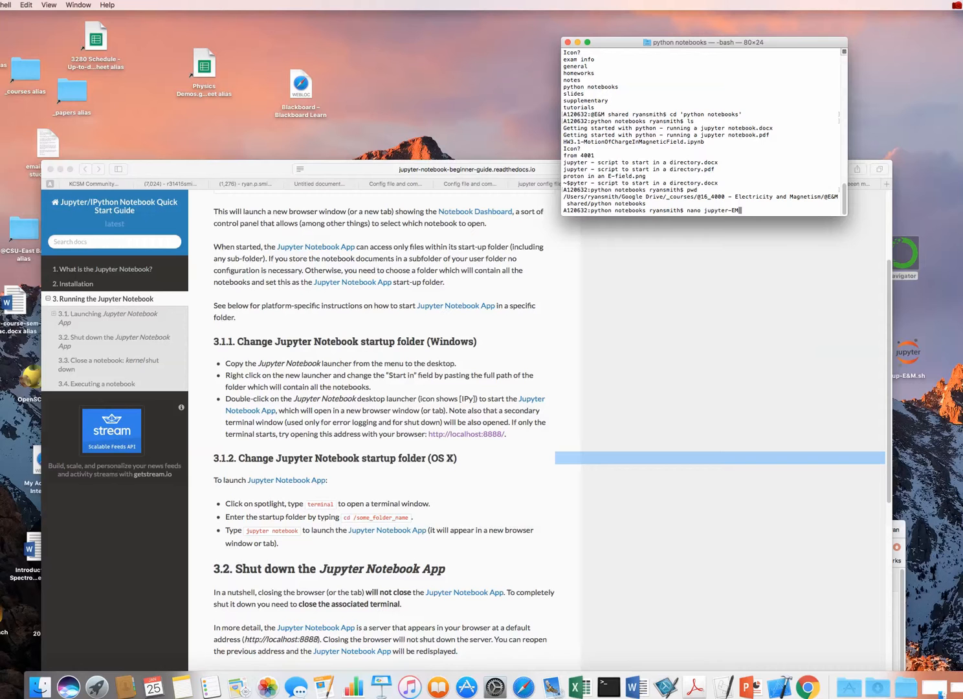
key("enter")
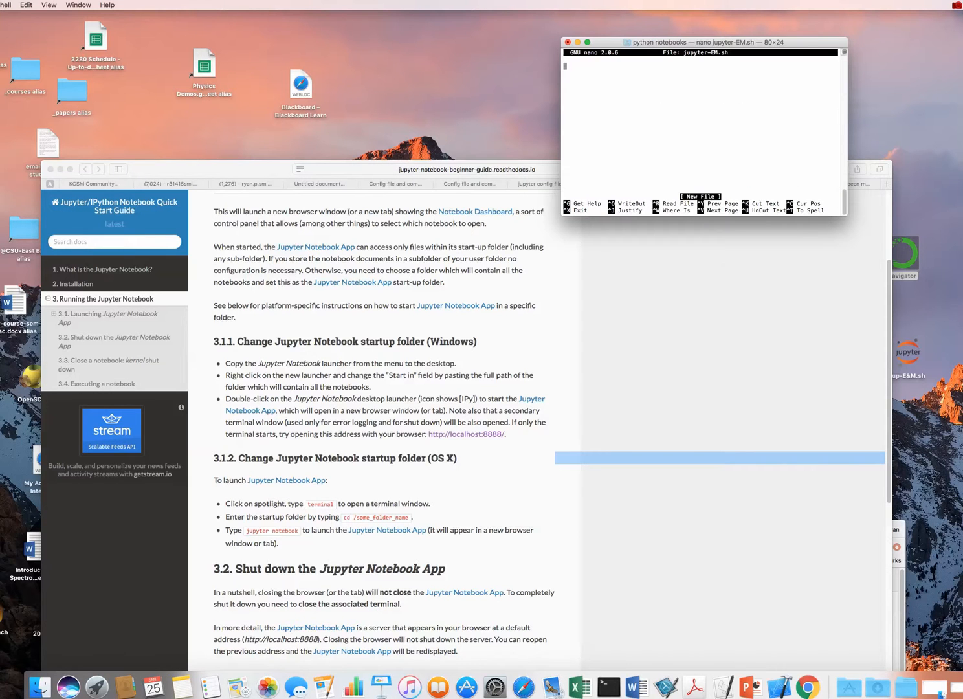
Write a cd into the E&M python notebooks folder and 'jupyter notebook', then save the script
type("cd '")
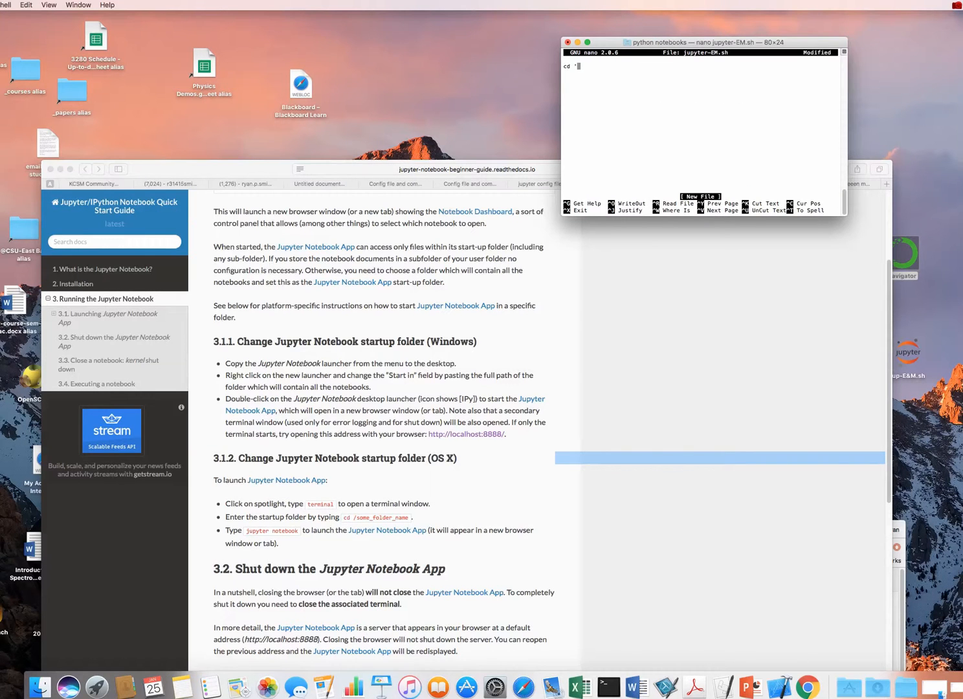
type("netism/@E&M shared/python notebooks")
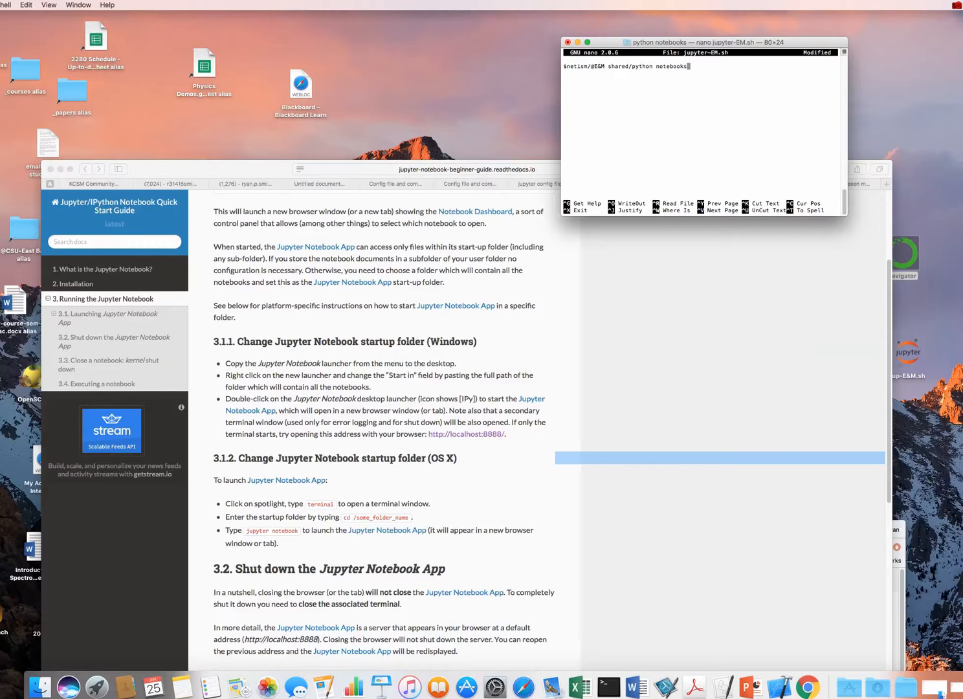
type("cd '/Users/ryansmith/Google Drive/_courses/@16_4000 - Electricity and Magnetism$")
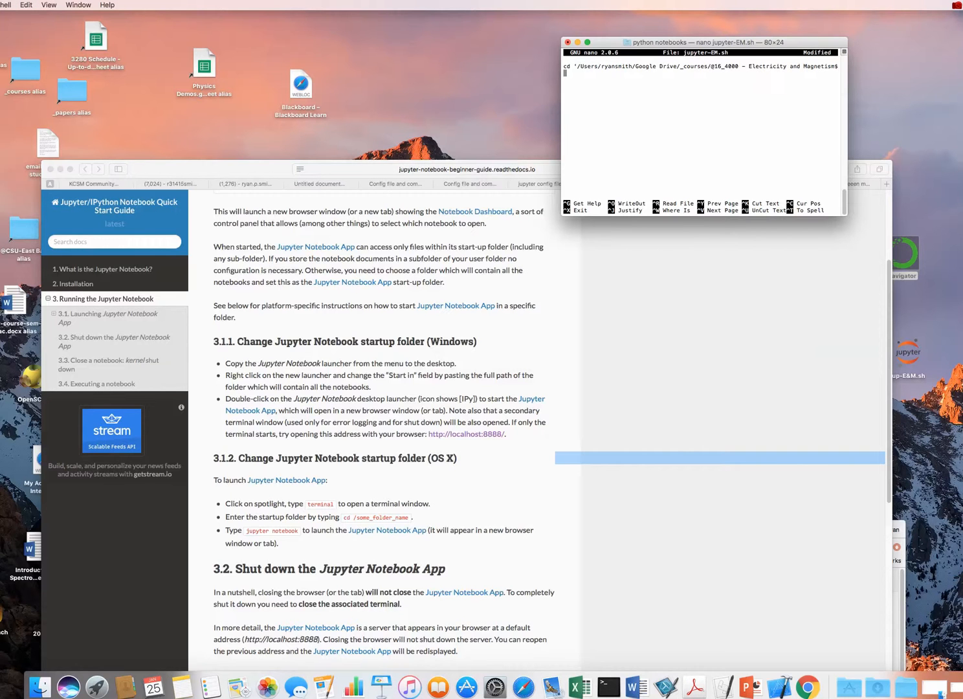
type("jupyter")
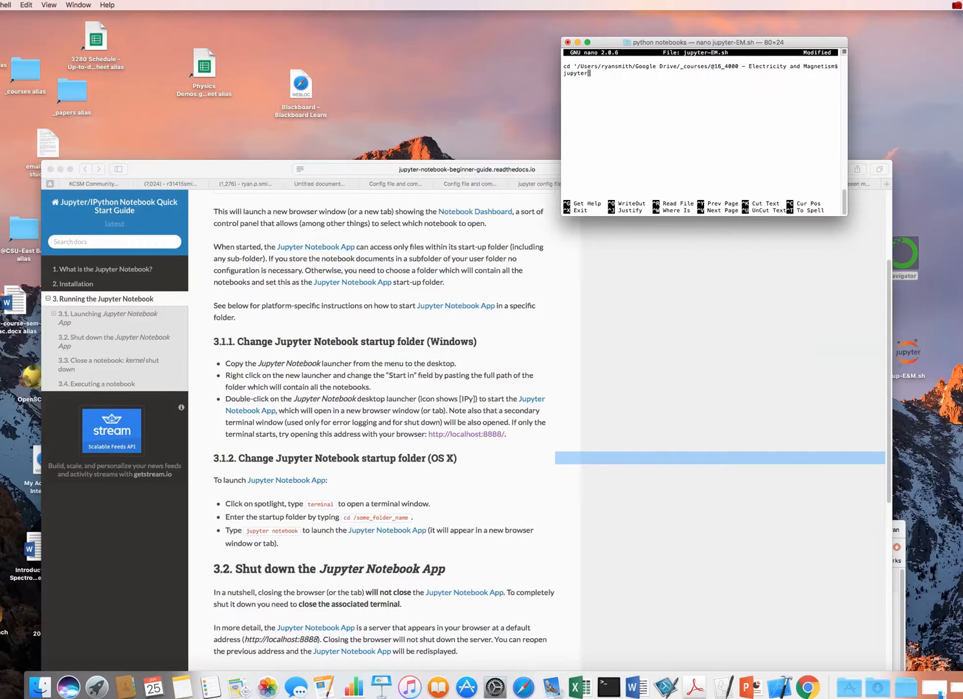
type("notebook")
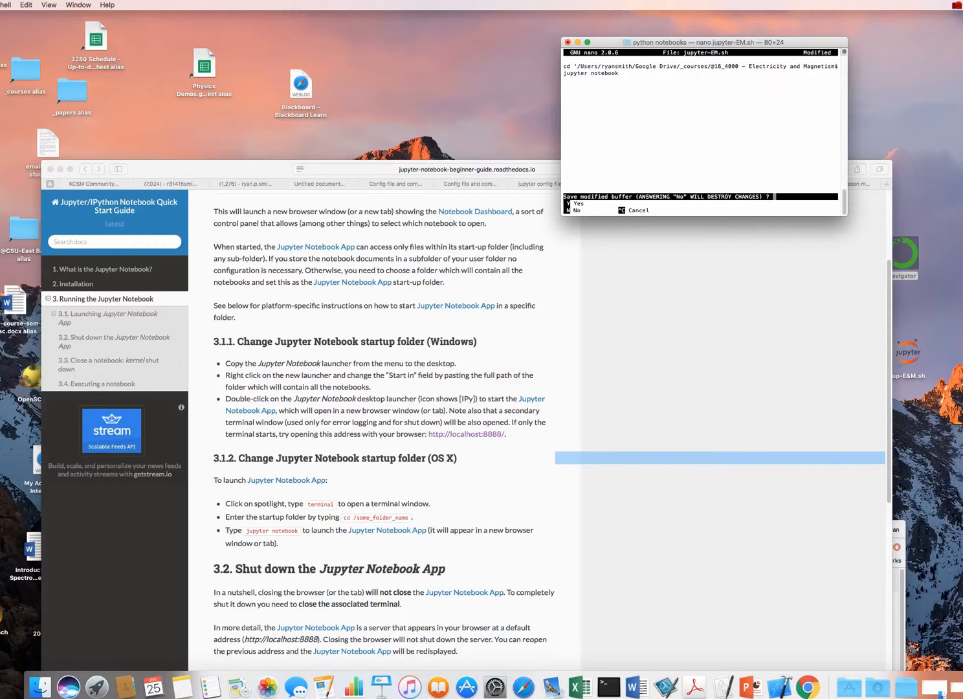
key("y")
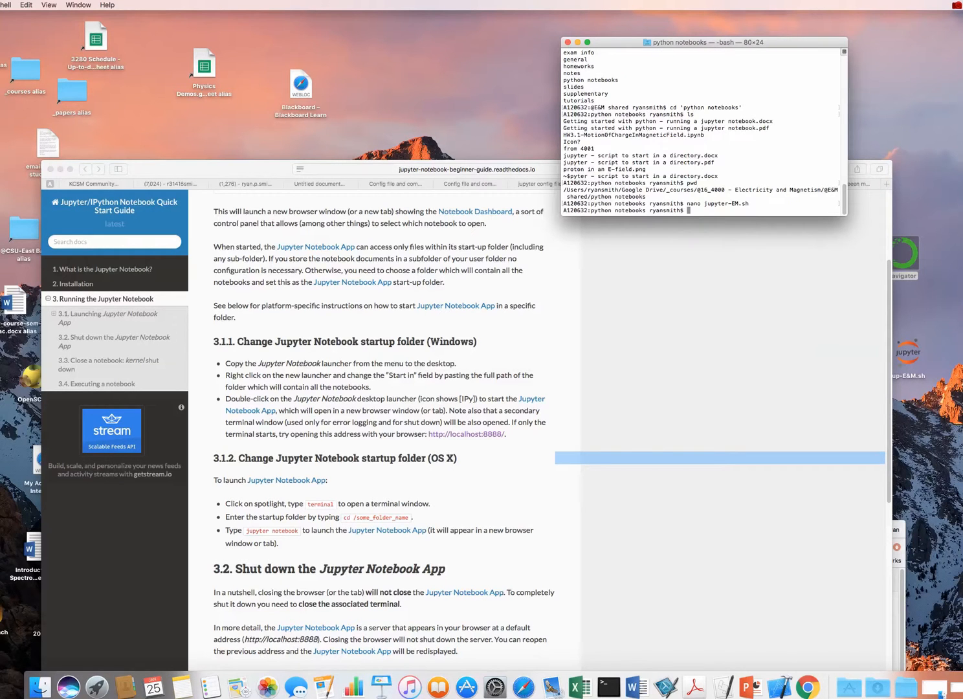
Make jupyter-EM.sh executable with chmod +x and confirm rwxr-xr-x via ls -l
type("chmod")
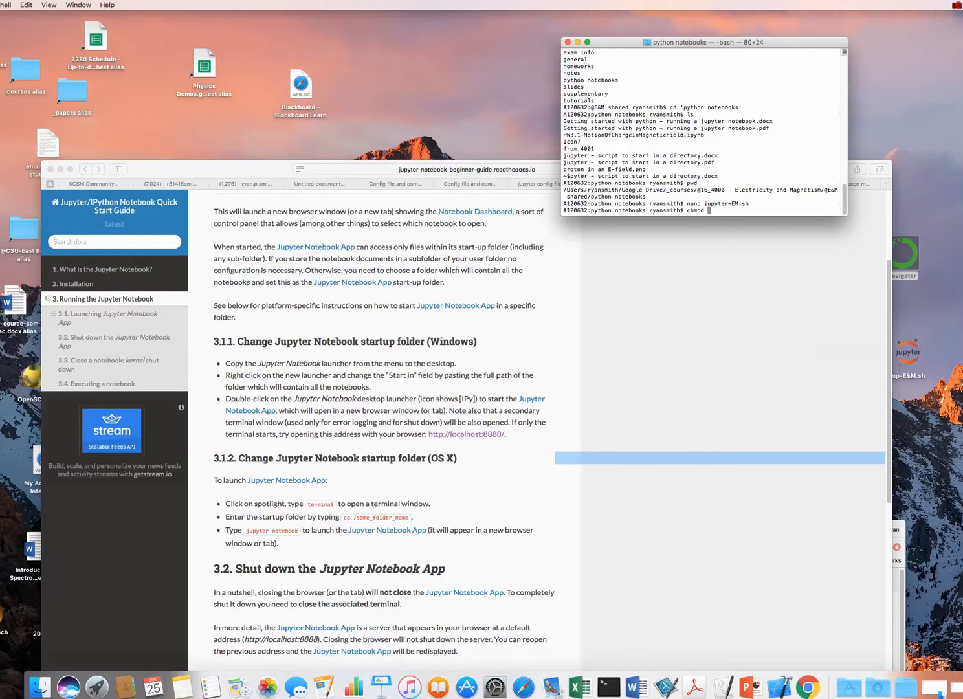
type("+x")
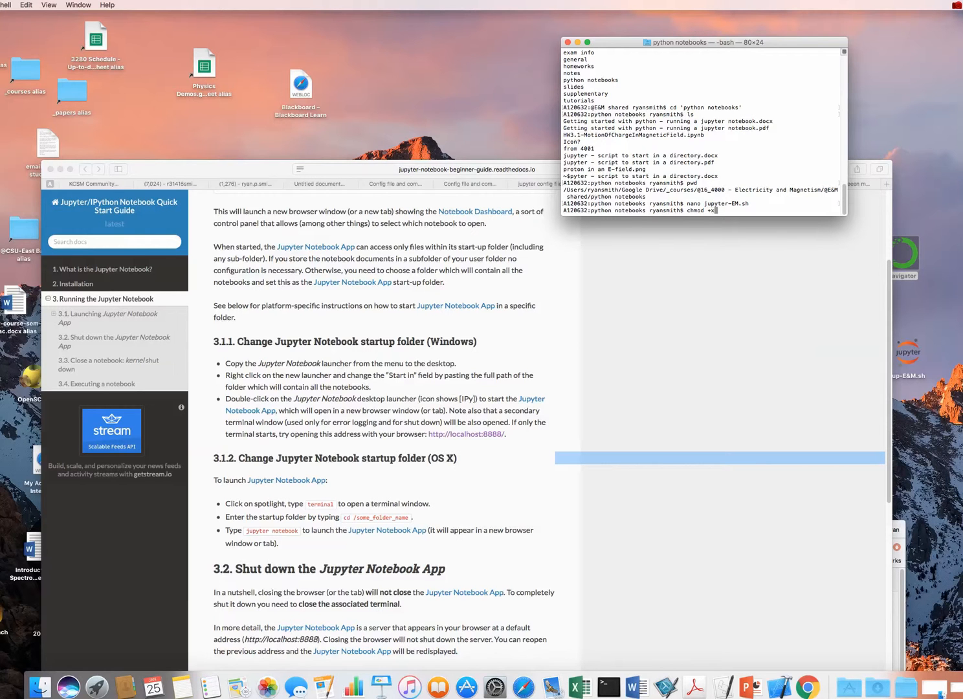
type("jupyter-EM.sh")
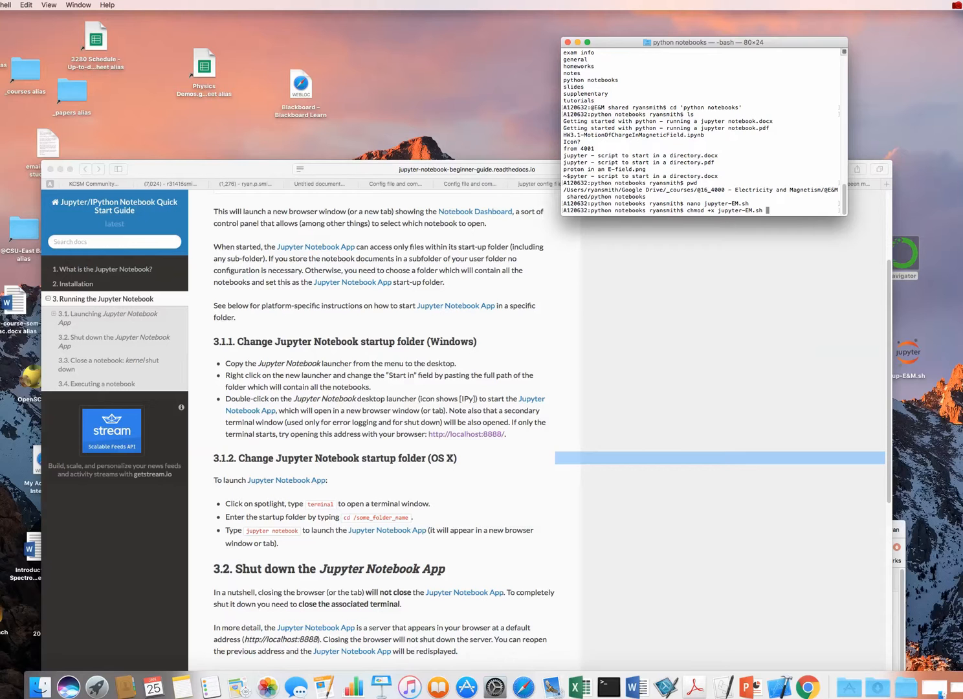
key("Return")
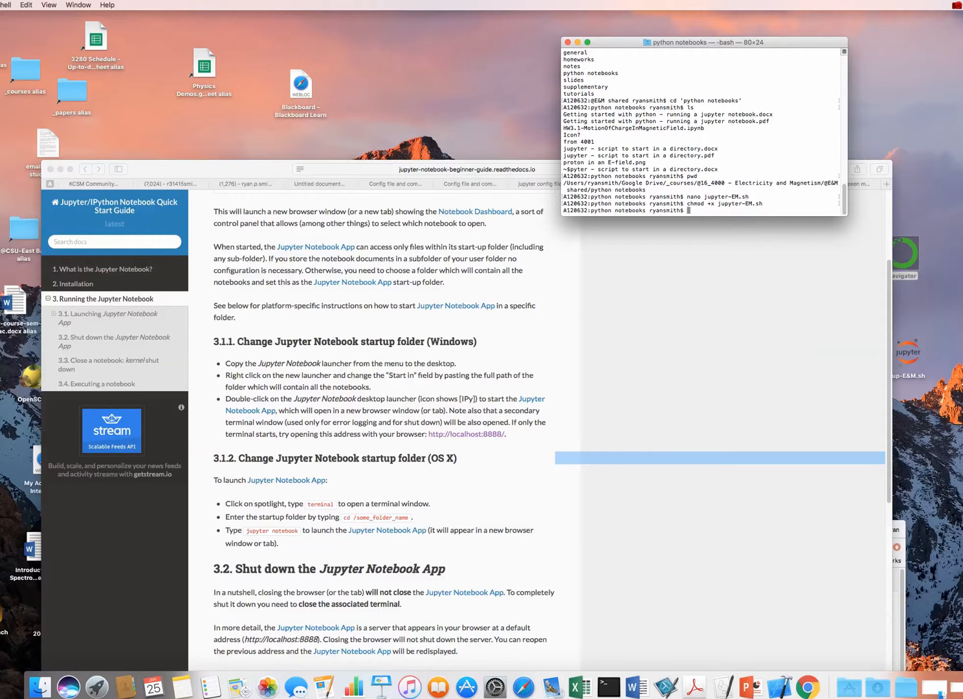
type("ls -l")
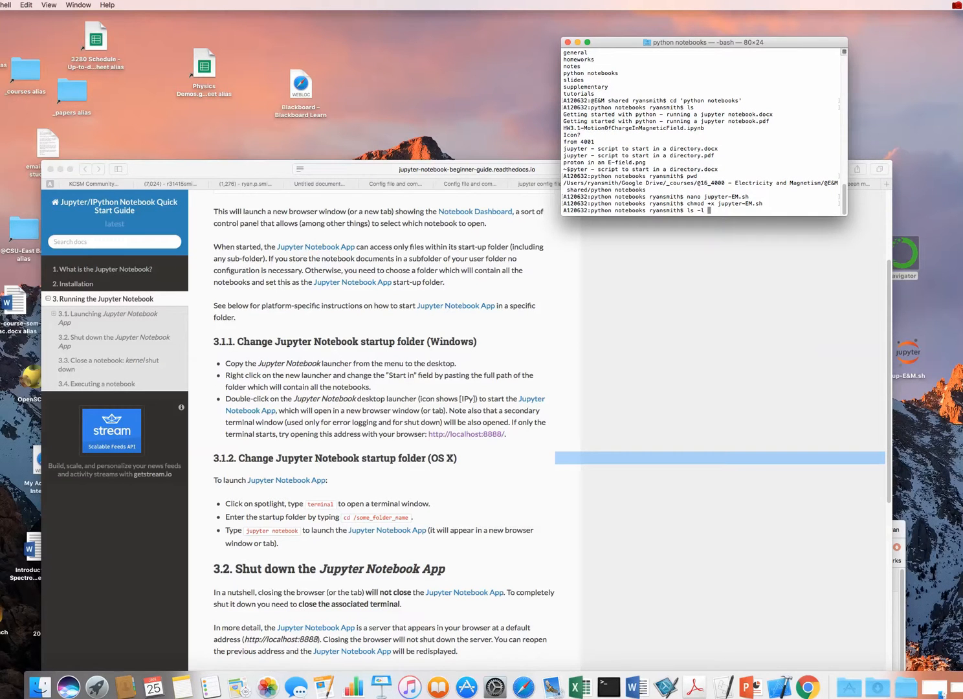
type("jupyter-E")
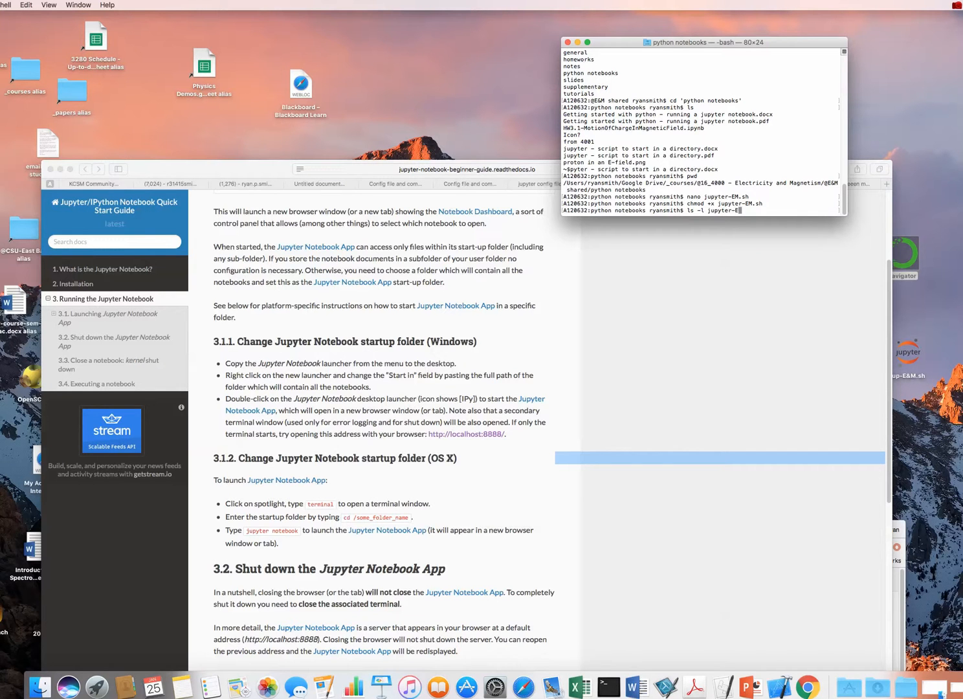
key("Return")
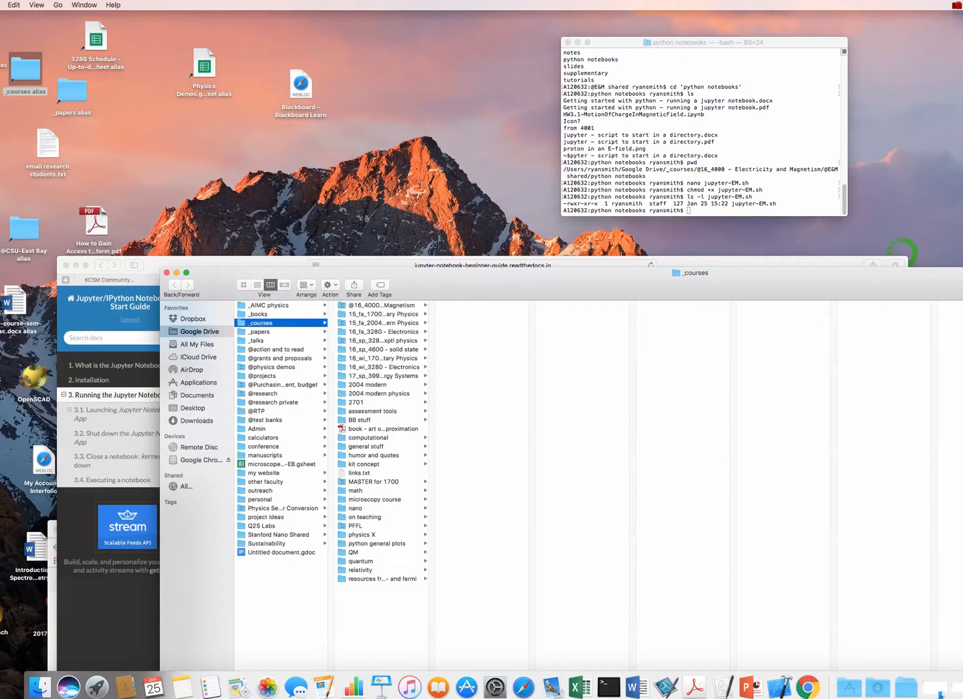
Navigate Finder into the course's python notebooks folder and select jupyter-EM.sh
left_click(378, 305)
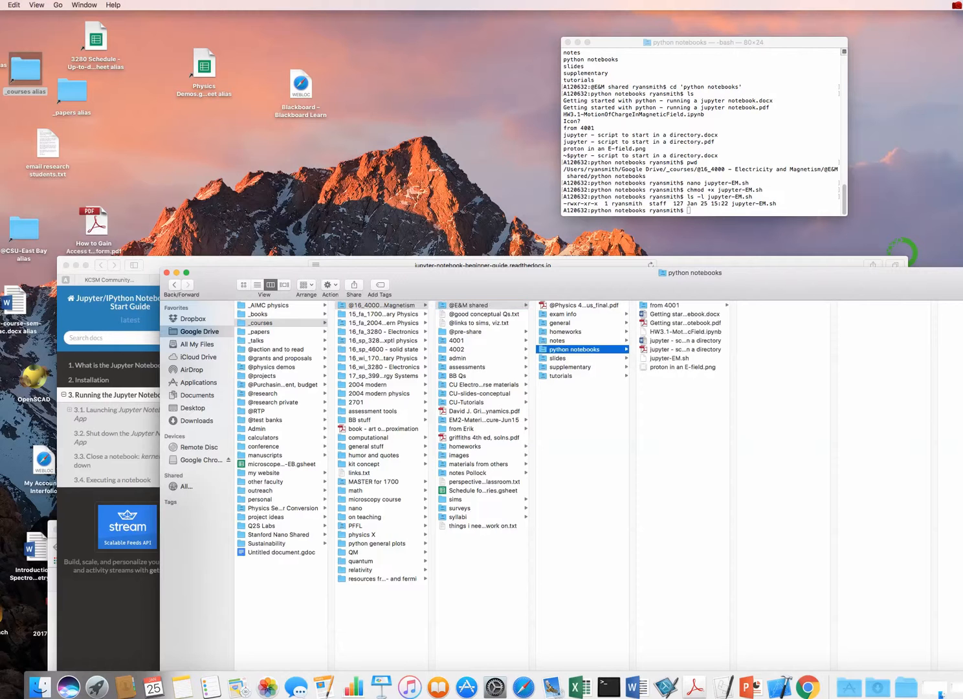
left_click(668, 358)
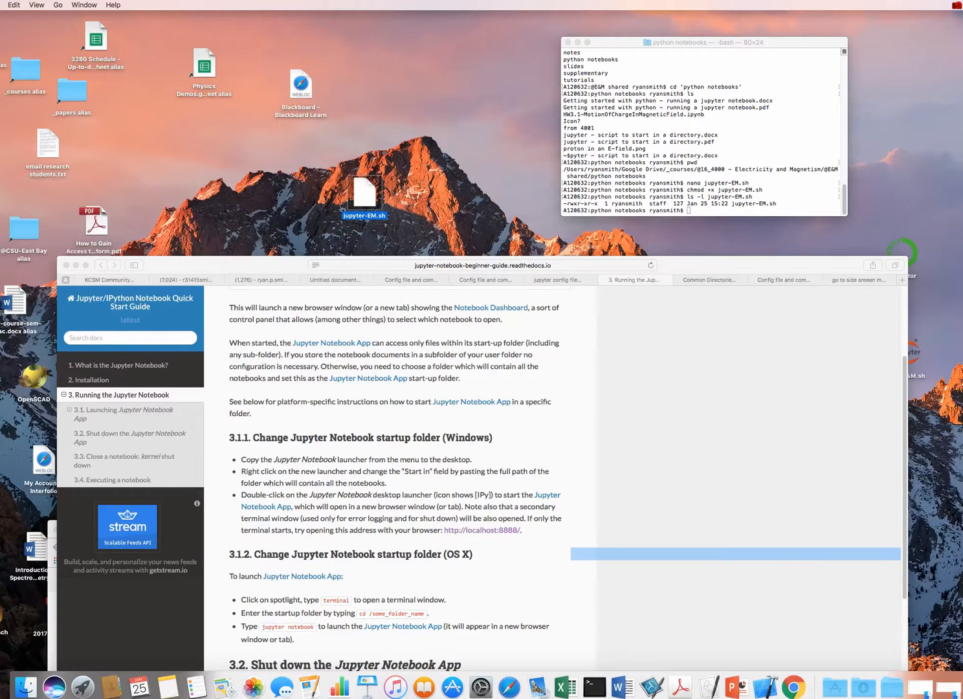
Set the desktop jupyter-EM.sh to always open with Terminal from All Applications, and open it
right_click(364, 191)
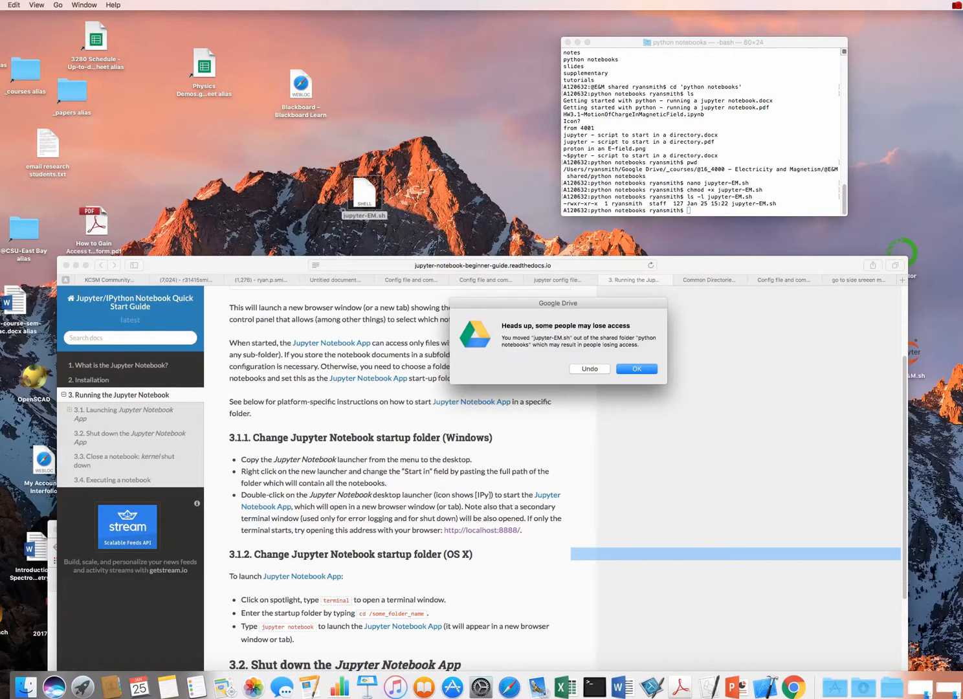
right_click(364, 195)
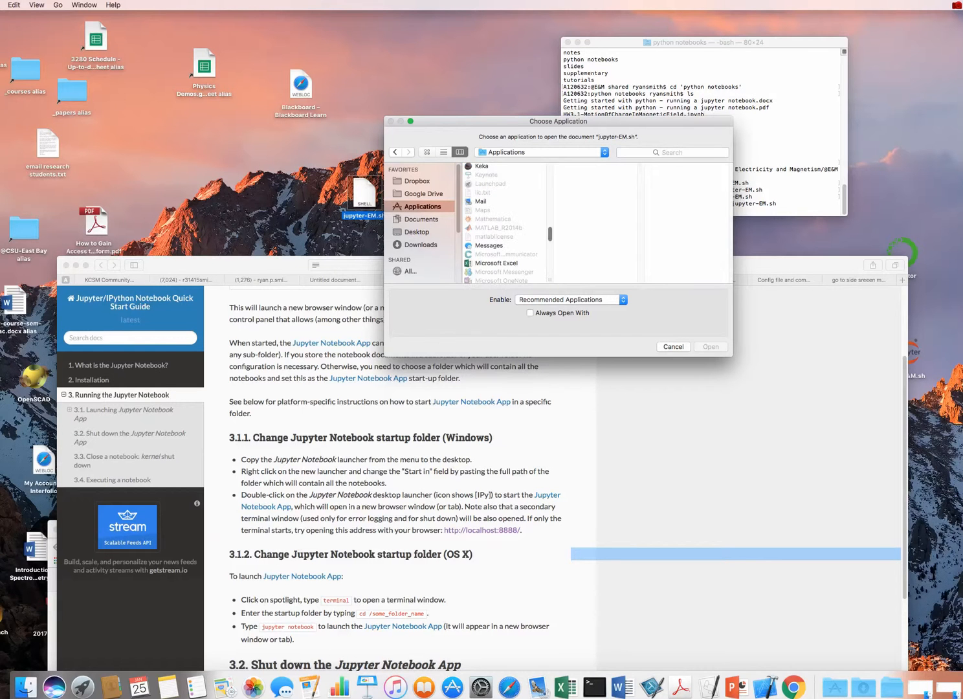
left_click(570, 299)
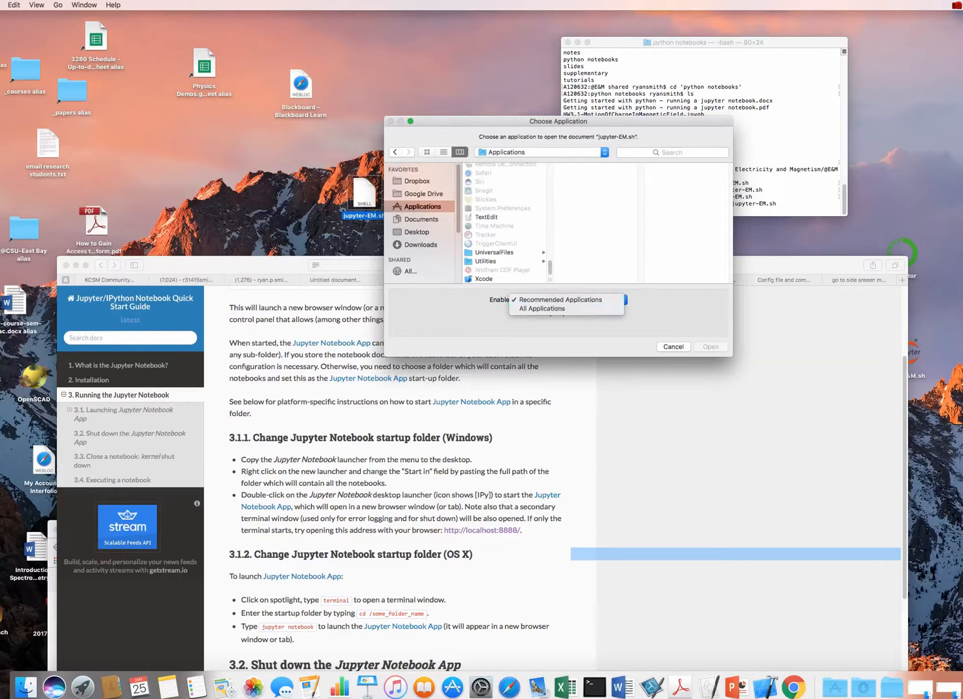
left_click(541, 309)
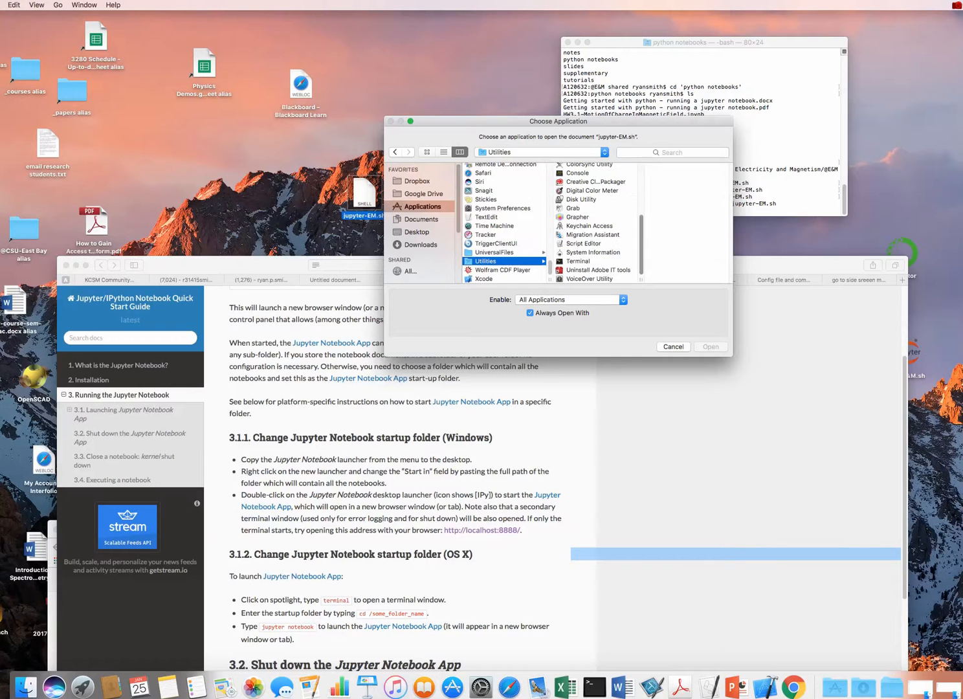
left_click(565, 261)
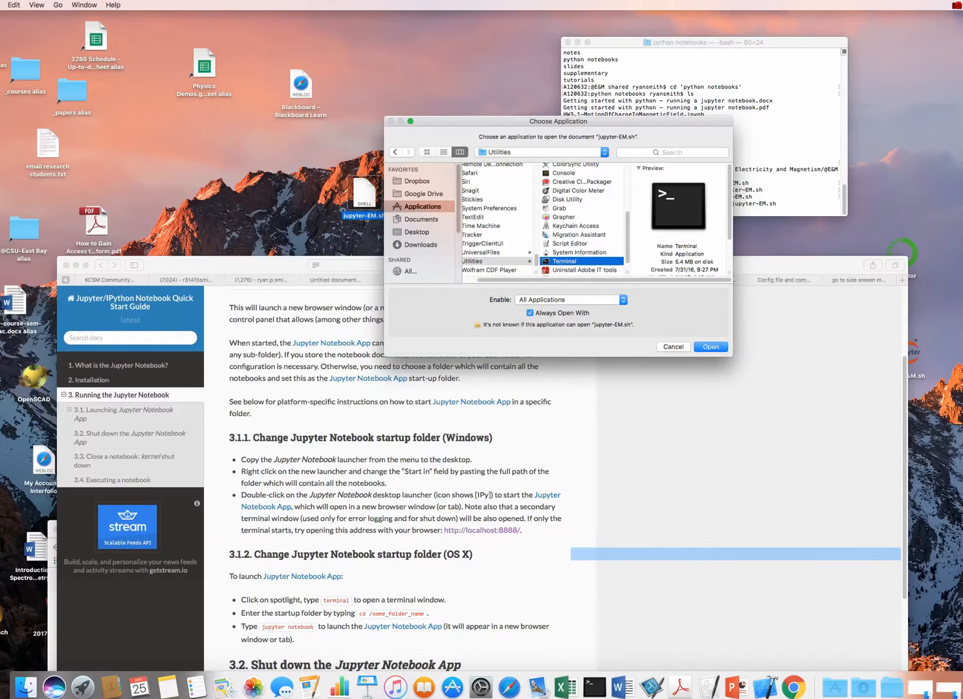
left_click(710, 347)
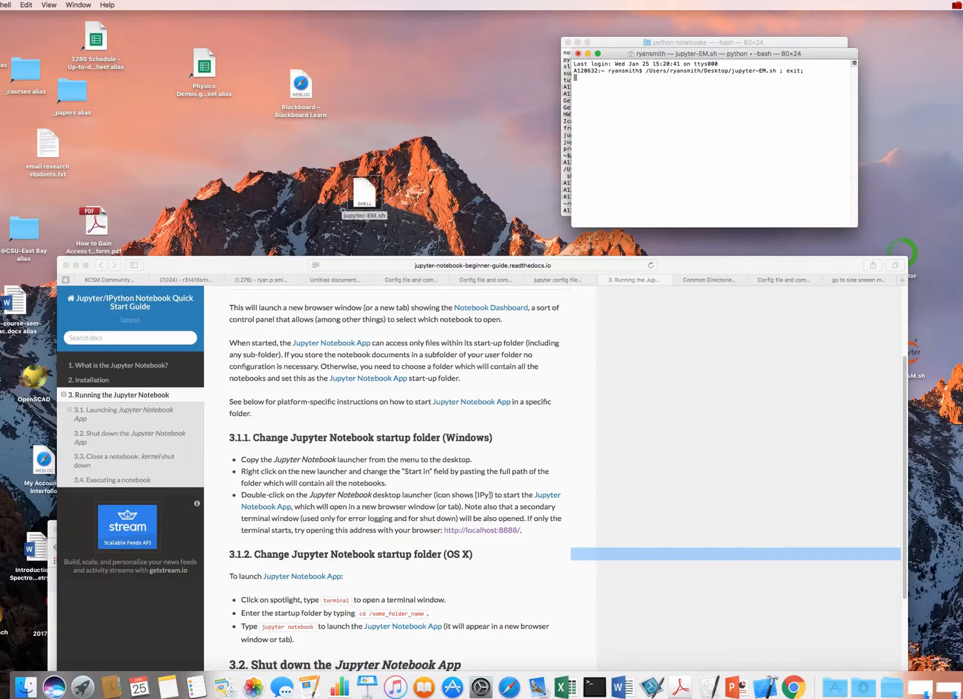
mouse_move(792, 668)
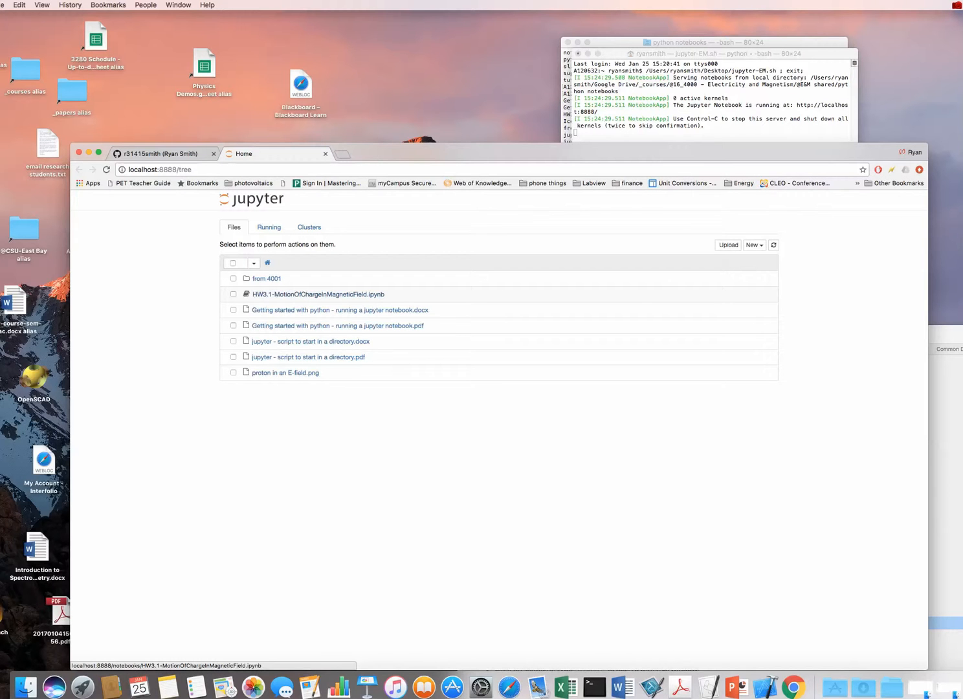
Open the HW3.1-MotionOfChargeInMagneticField notebook from the dashboard and return to the file listing
left_click(318, 294)
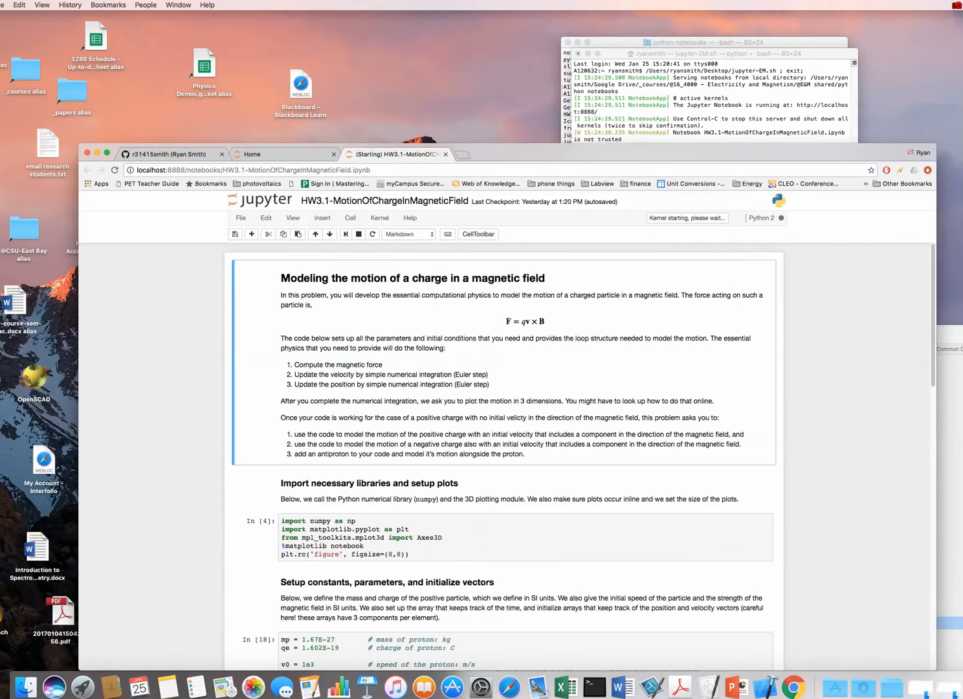
left_click(251, 154)
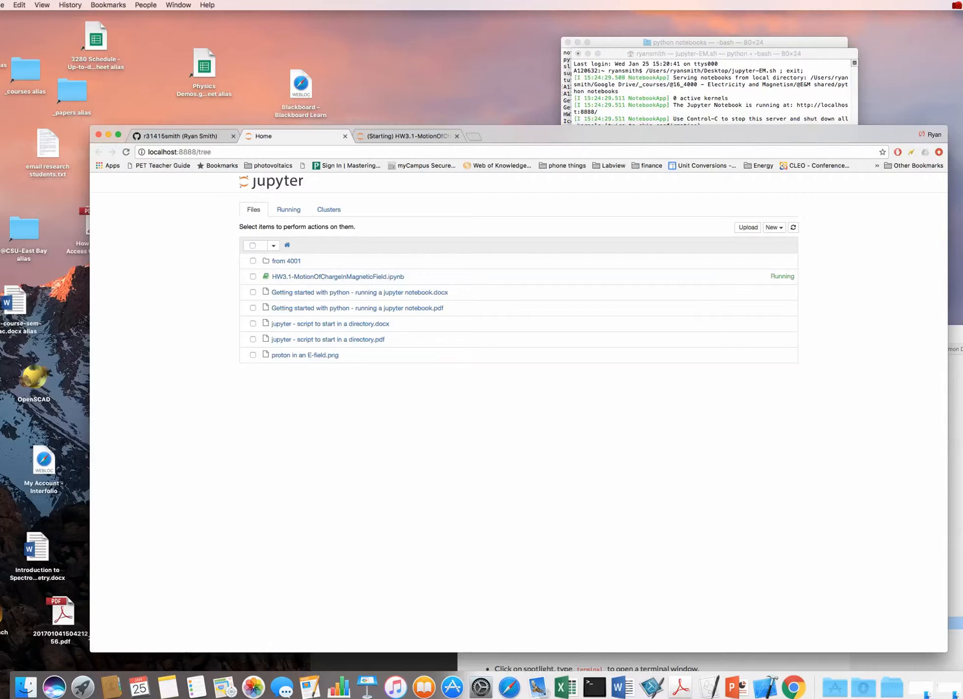
mouse_move(337, 277)
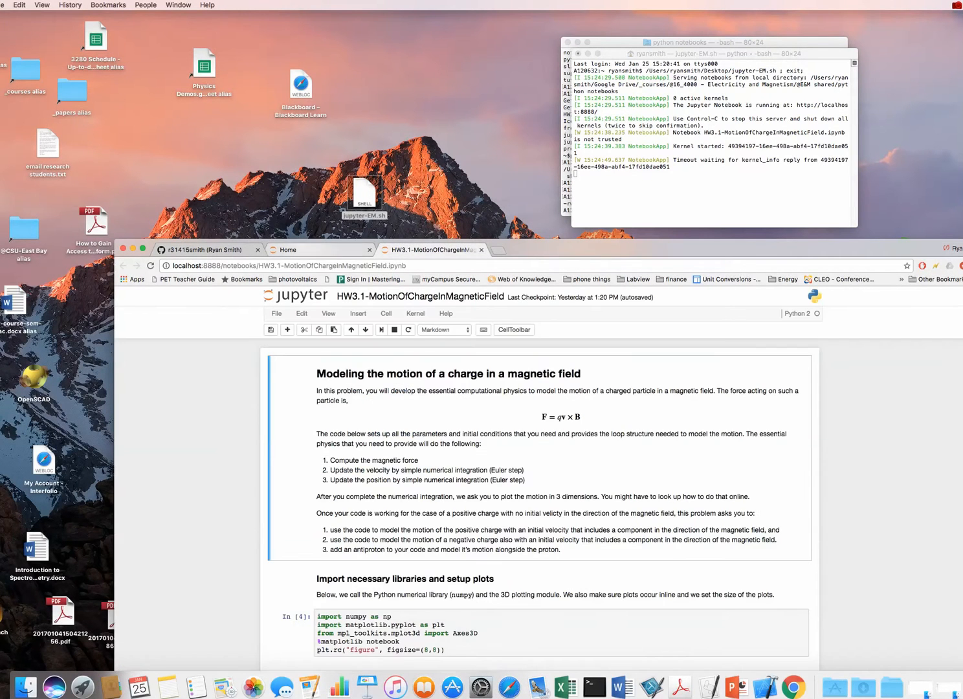
left_click(321, 249)
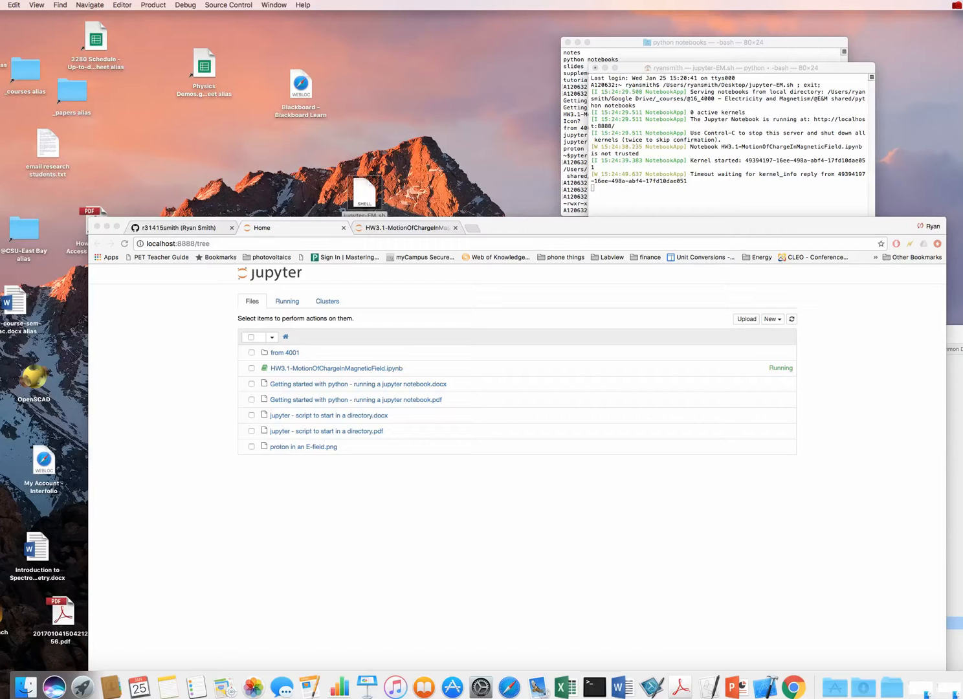
Create a new Xcode Shell Script file named EMjup on the Desktop
left_click(13, 6)
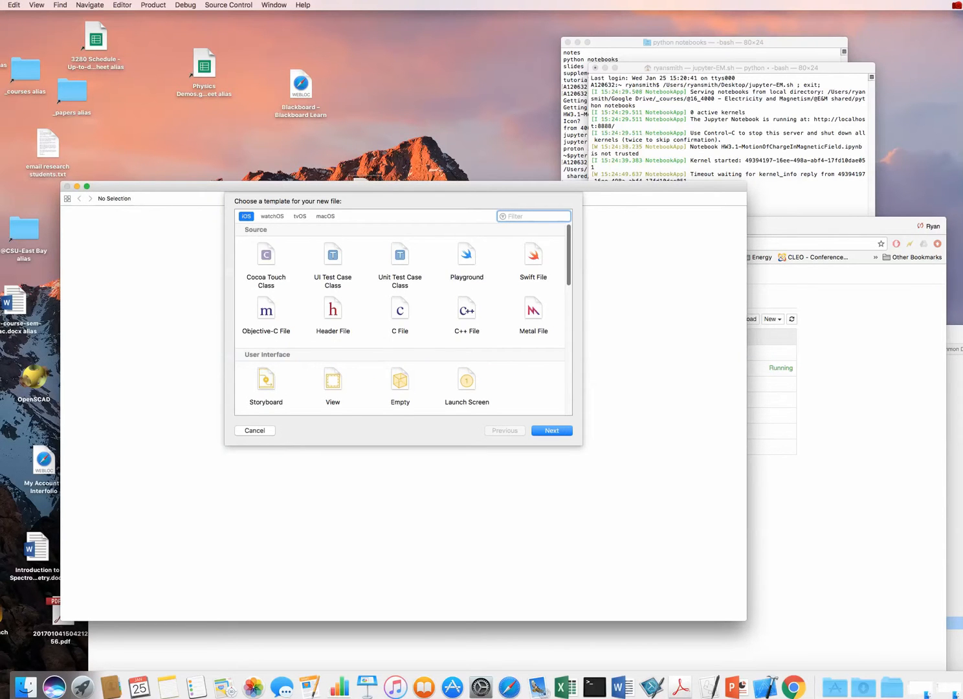
scroll("down", 3)
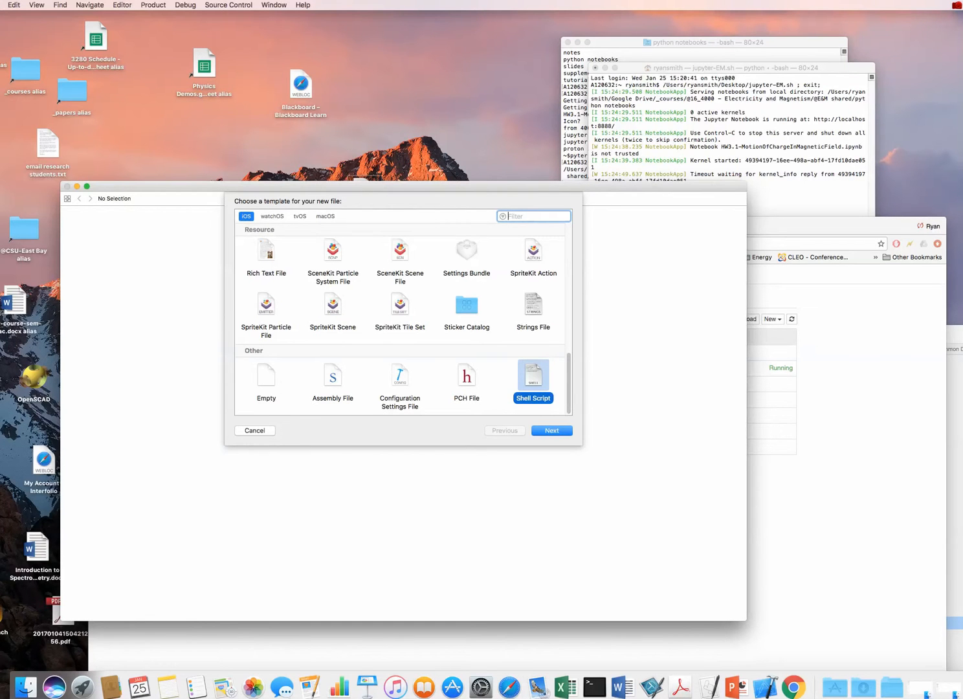
left_click(552, 430)
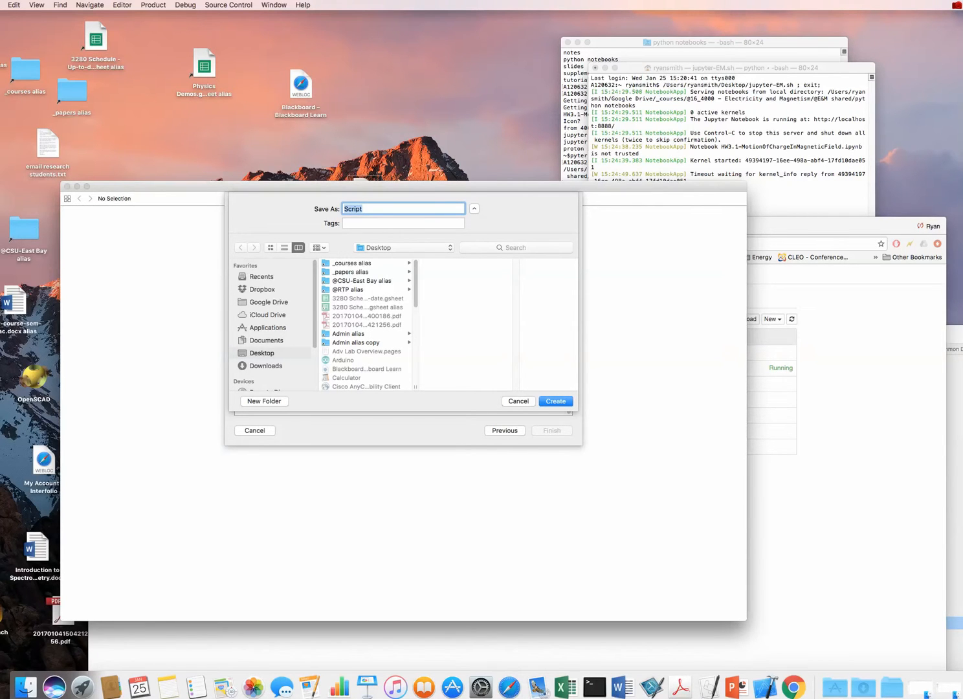
type("EMjup")
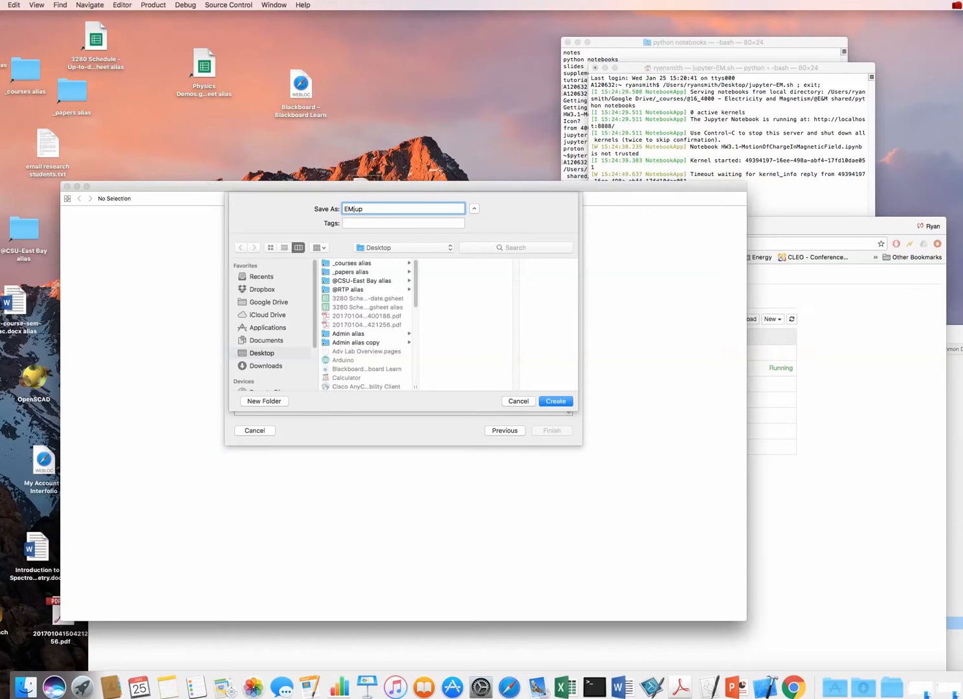
left_click(554, 402)
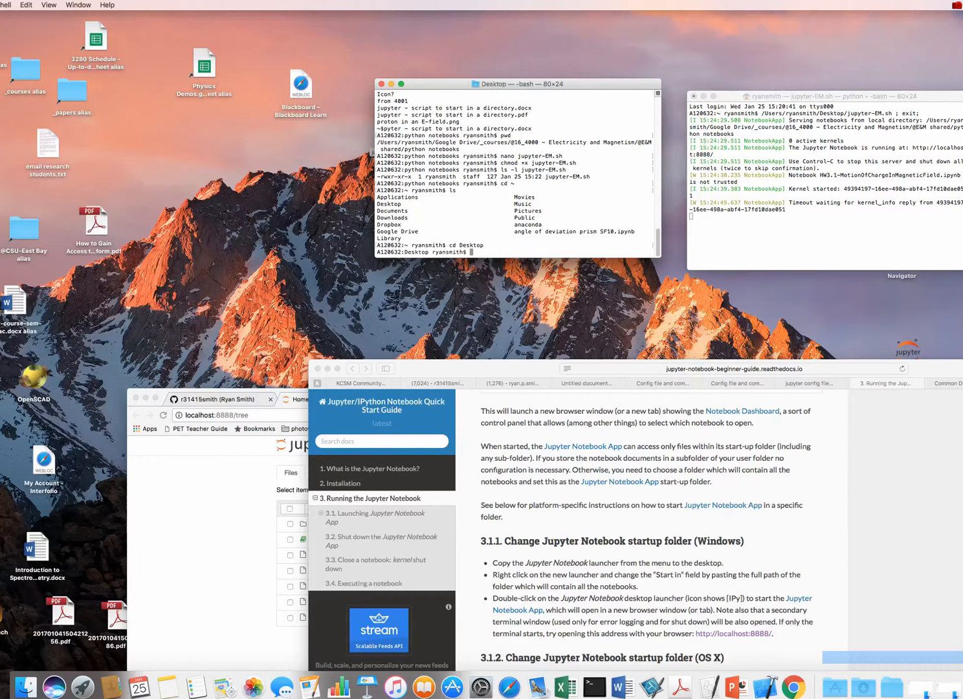
List the Desktop files and make EMjup.sh executable with chmod +x
key("Return")
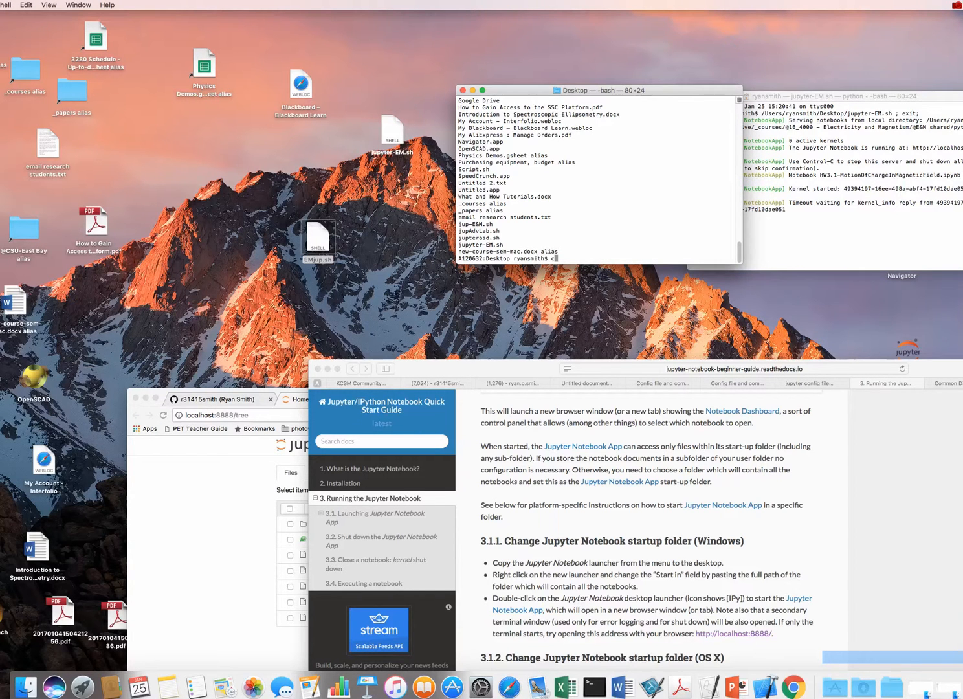
type("chmod +x")
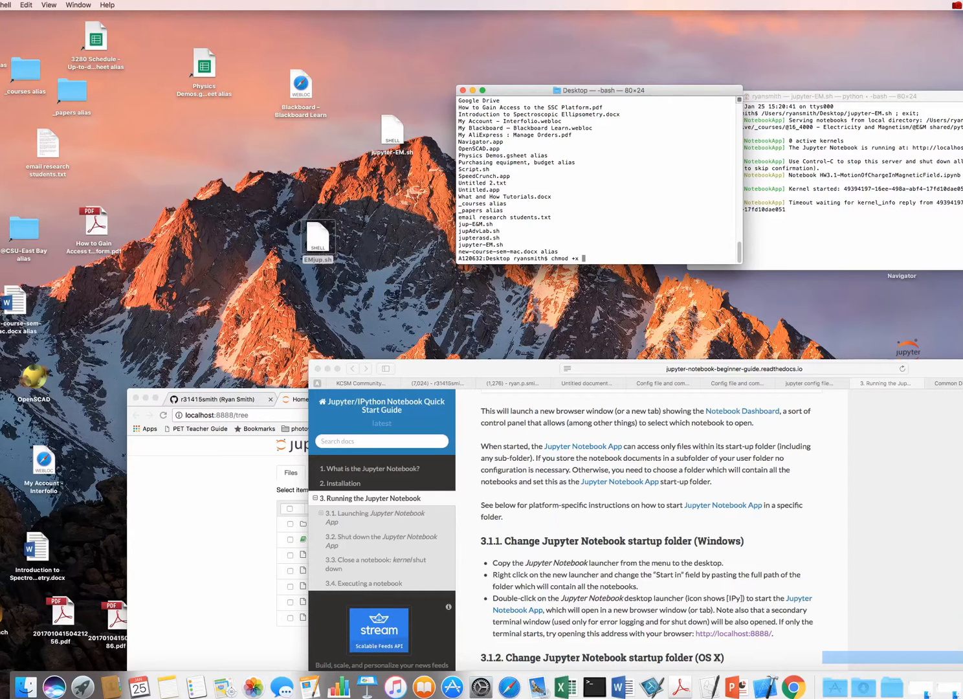
type("EMjup.sh")
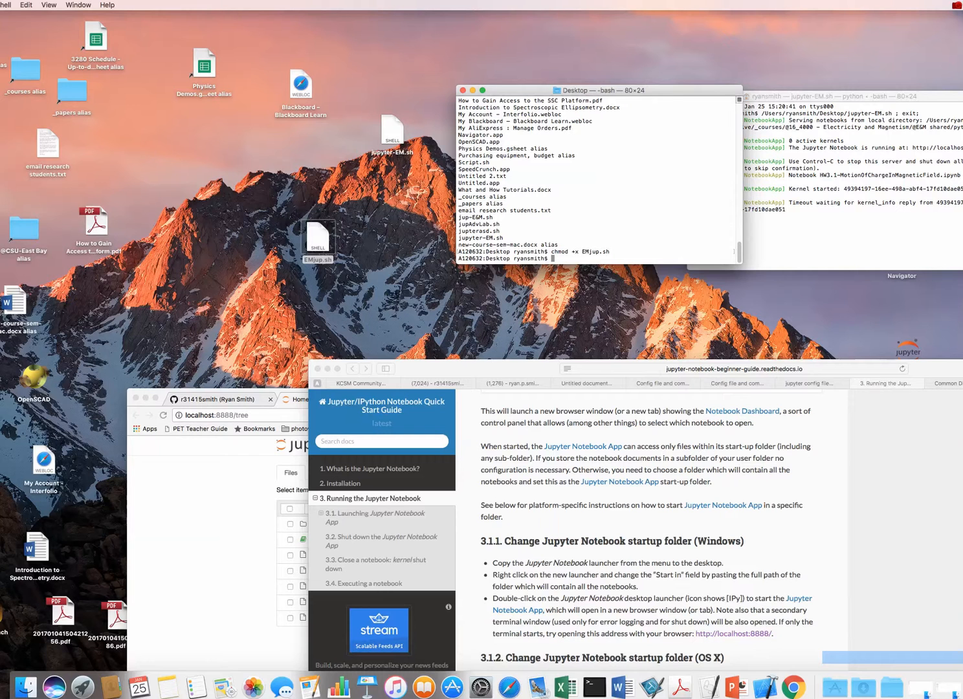
Set EMjup.sh to always open with Terminal via Open With > Other… and launch it
right_click(318, 239)
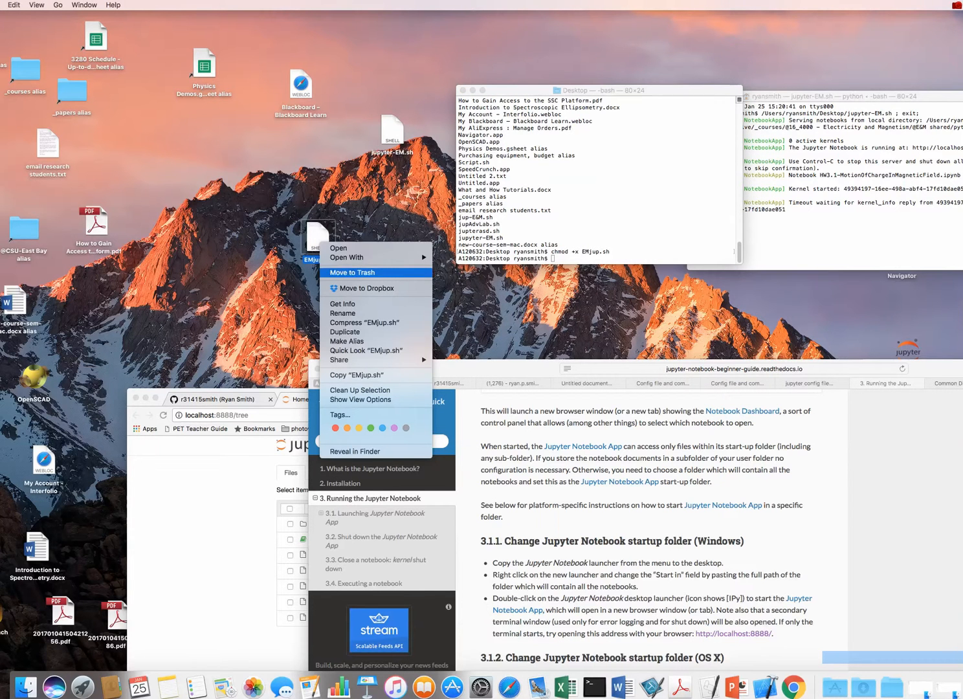
left_click(347, 257)
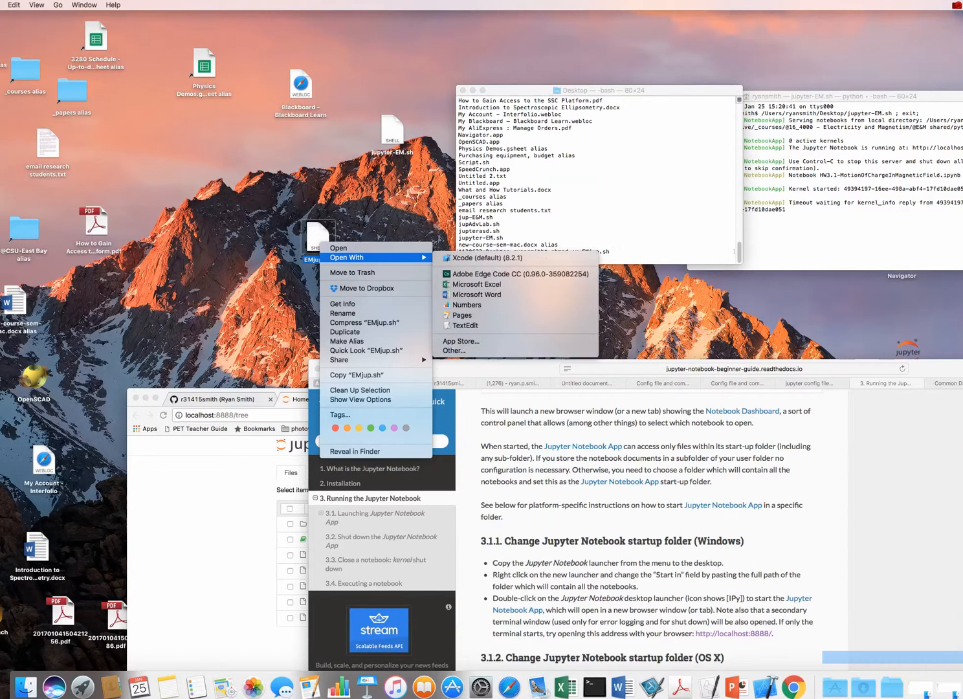
left_click(454, 350)
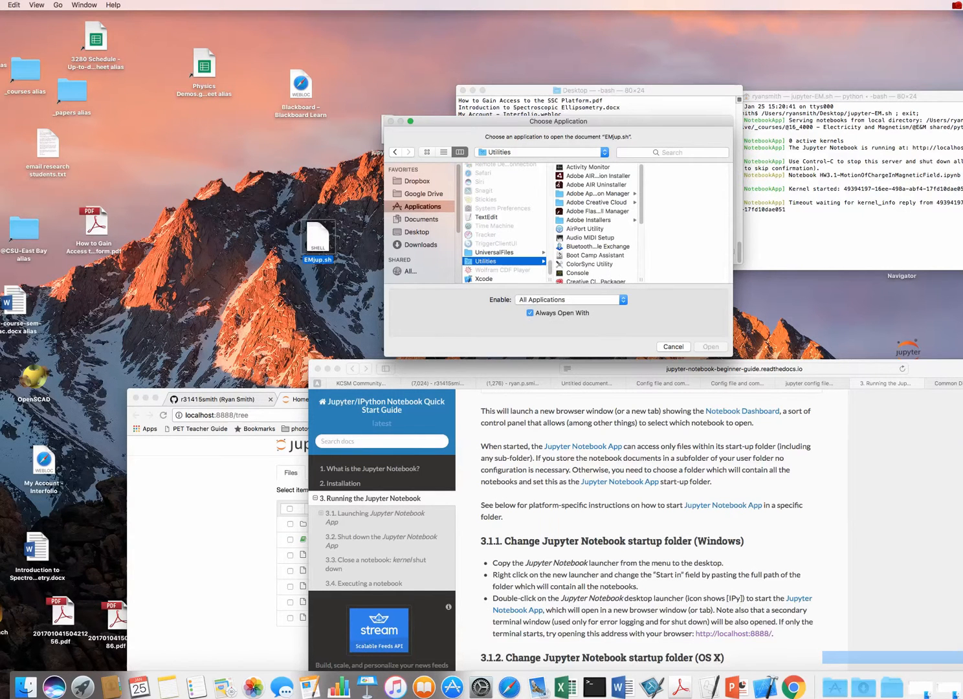
left_click(565, 262)
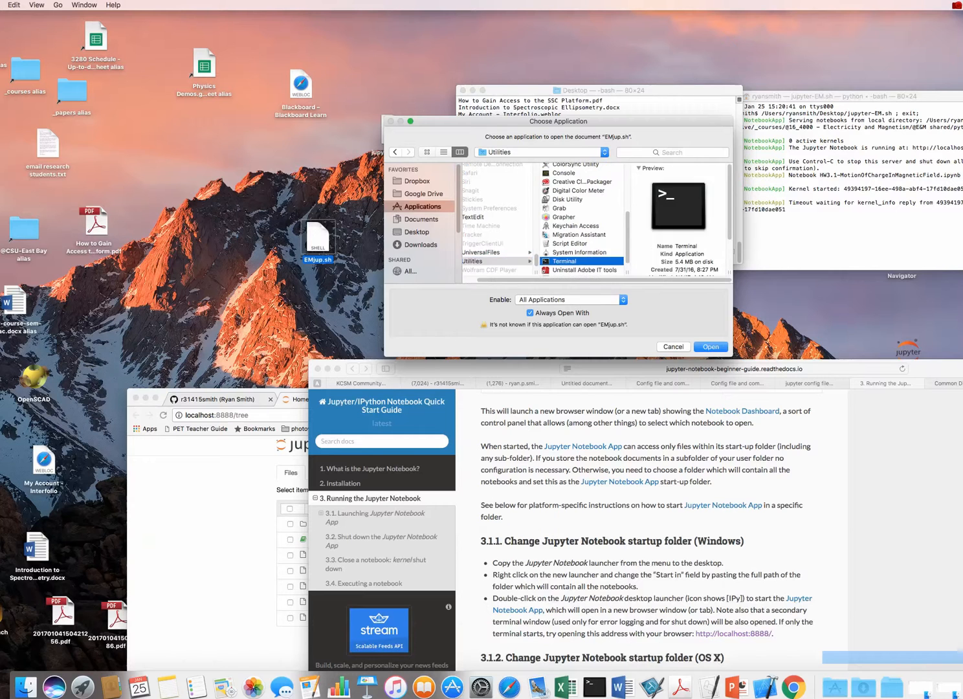
left_click(710, 347)
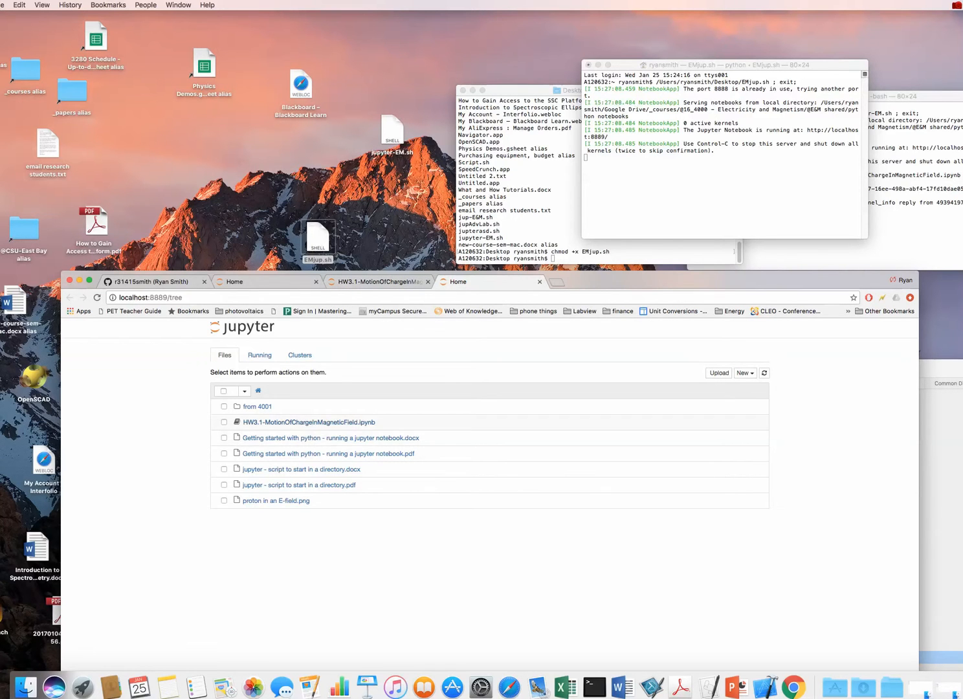
Open HW3.1 from the new server, then terminate that server by closing its Terminal window
left_click(307, 422)
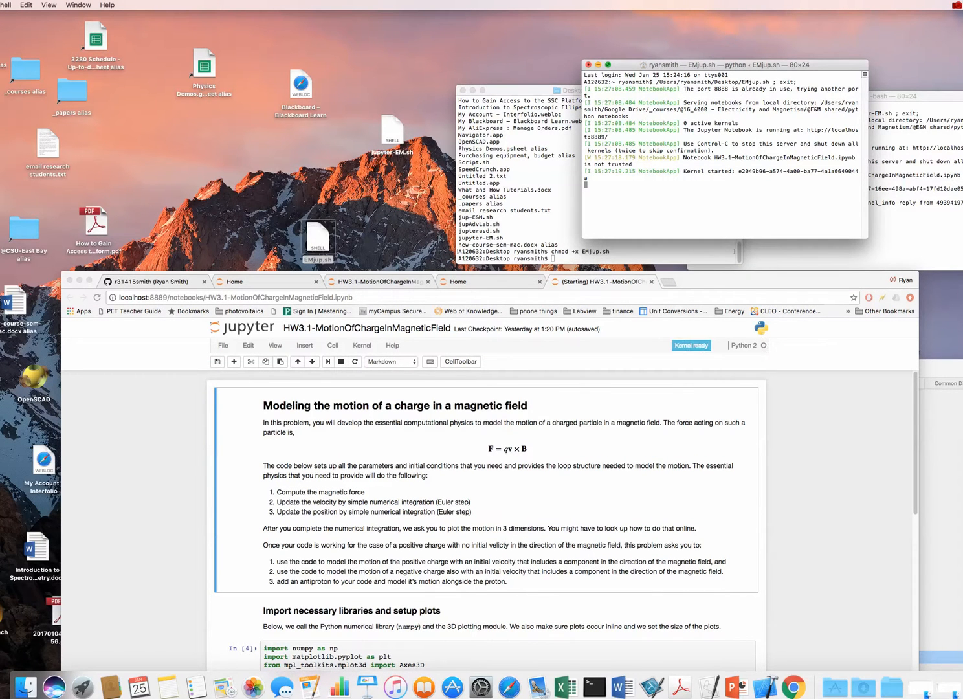
left_click(588, 65)
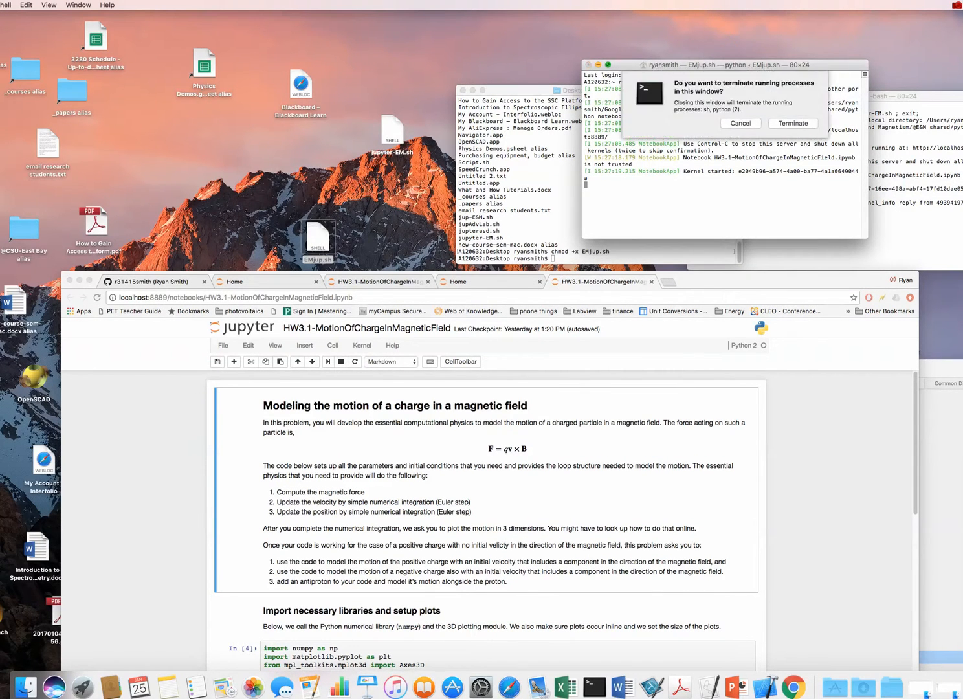
left_click(792, 123)
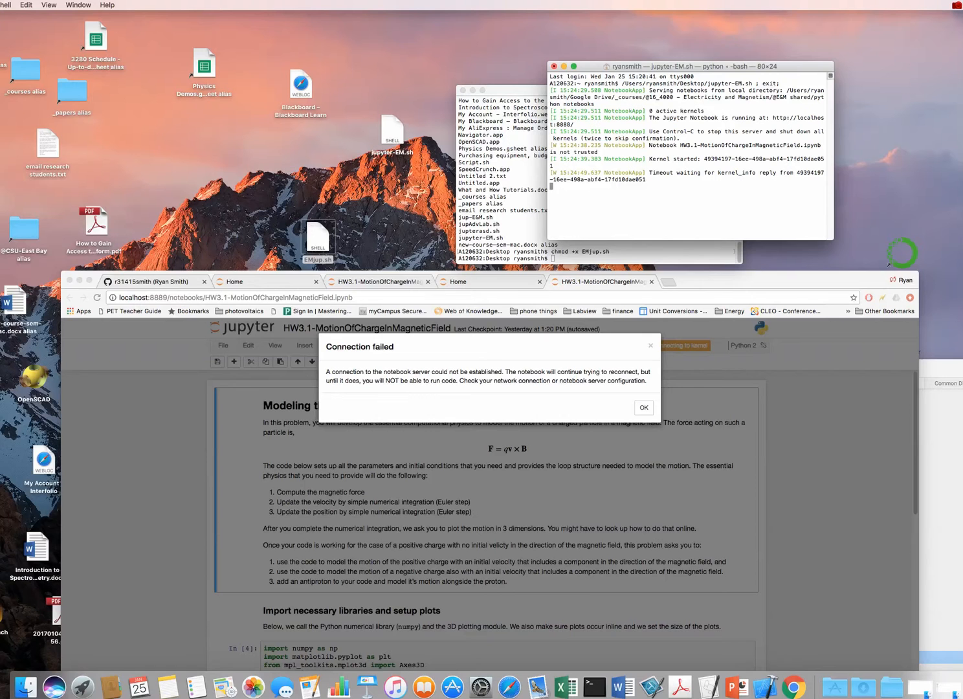
left_click(643, 408)
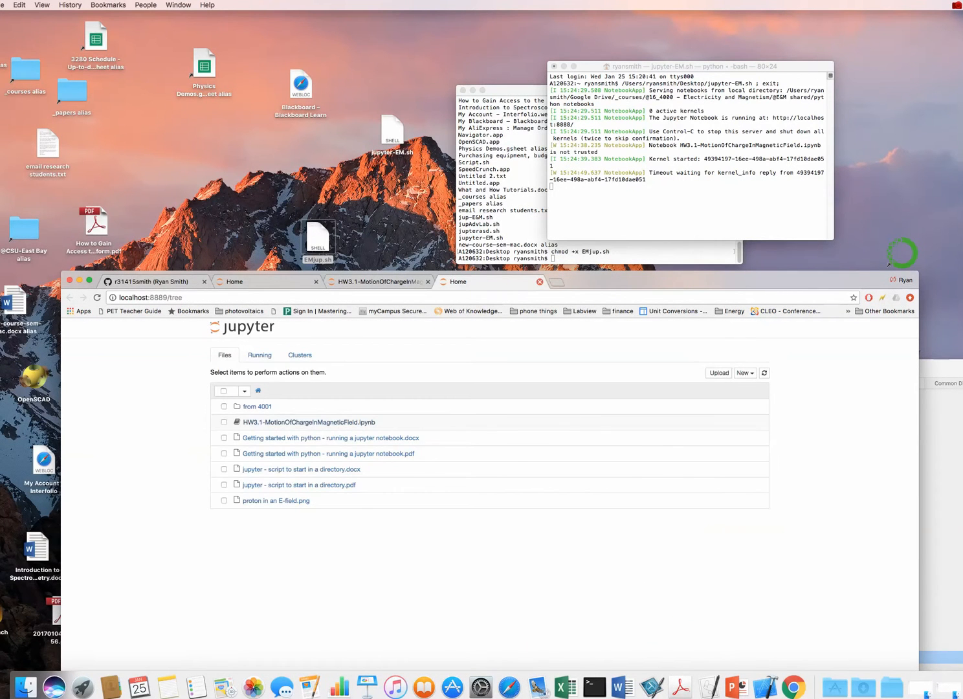
Stop the older notebook server with Ctrl+C and dismiss the Connection failed message
left_click(306, 422)
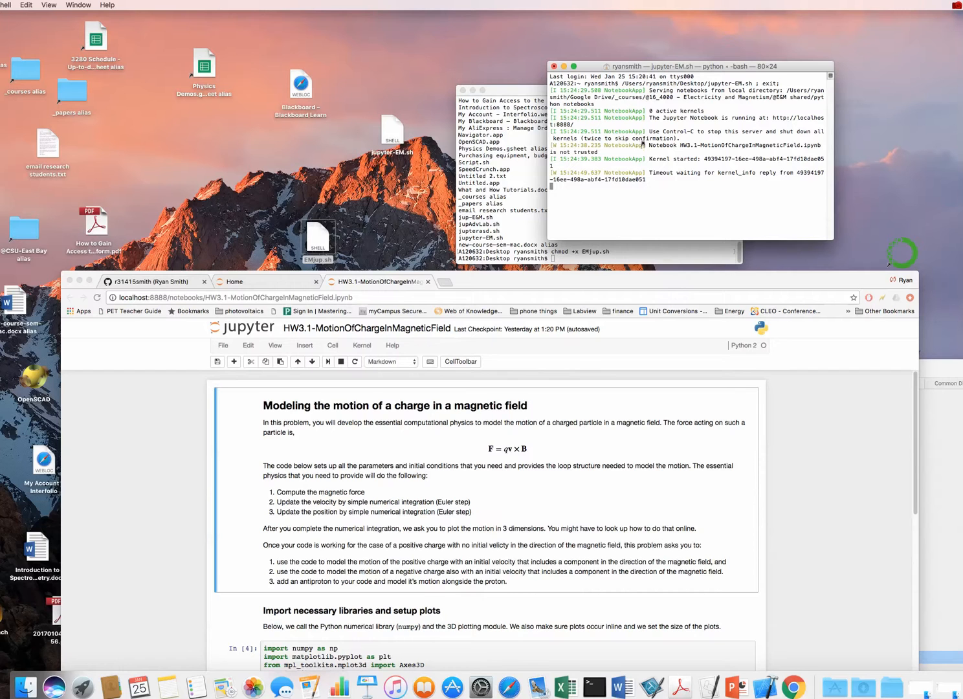
key("ctrl+c")
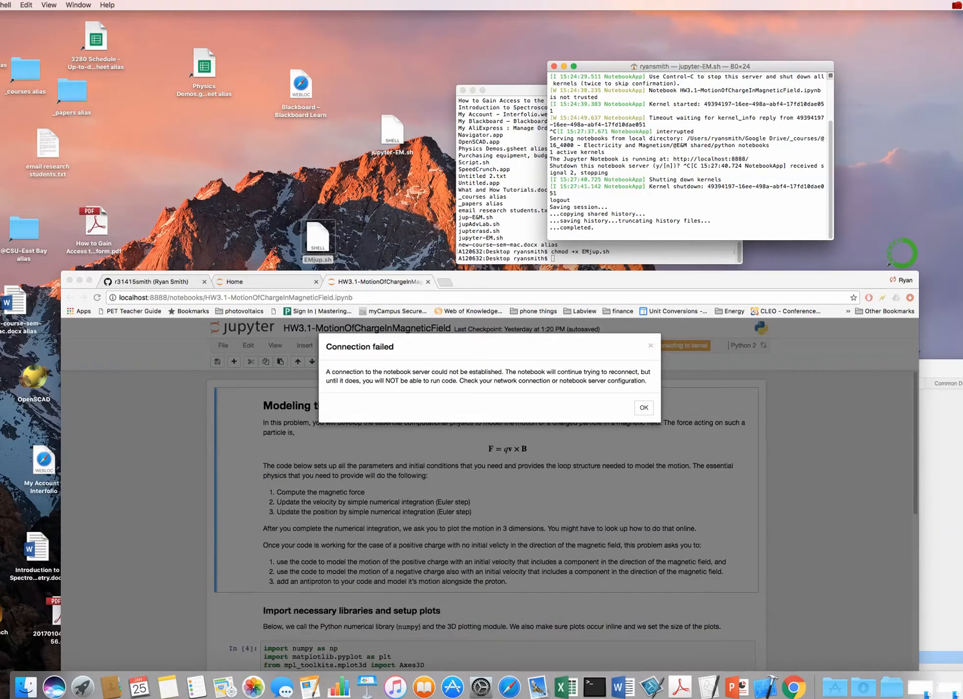
left_click(642, 408)
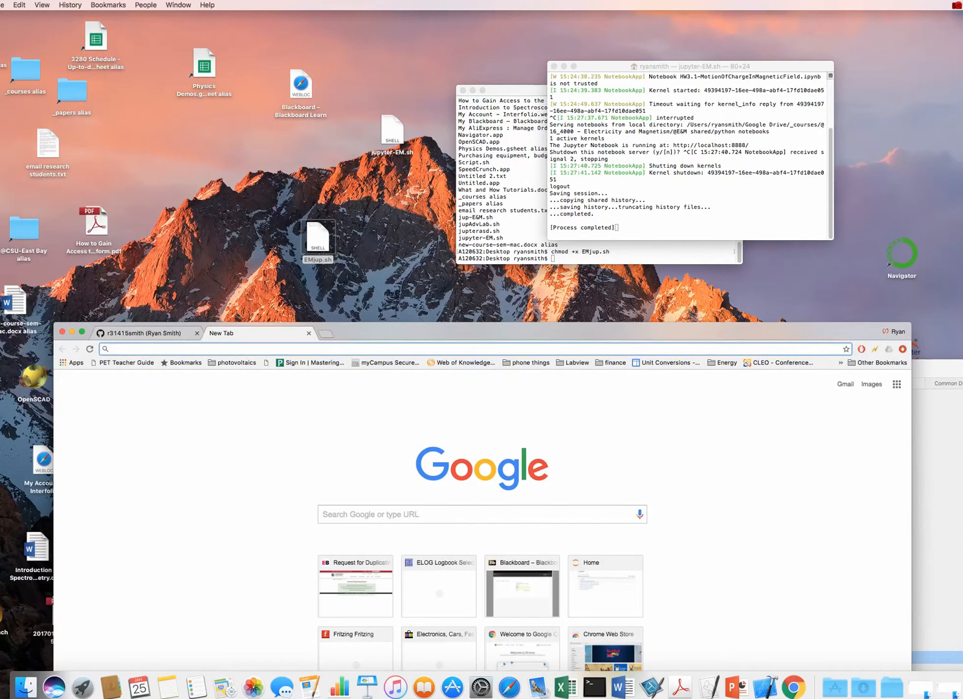
Search Google Images for jupyter and copy a Jupyter logo image to the clipboard
type("jpuyter")
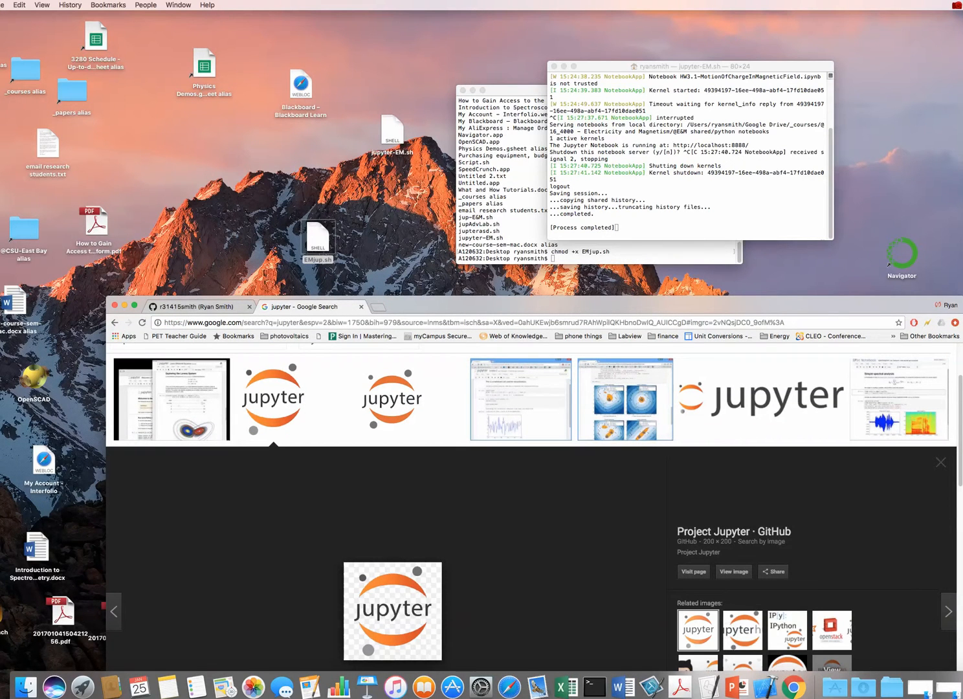
right_click(392, 611)
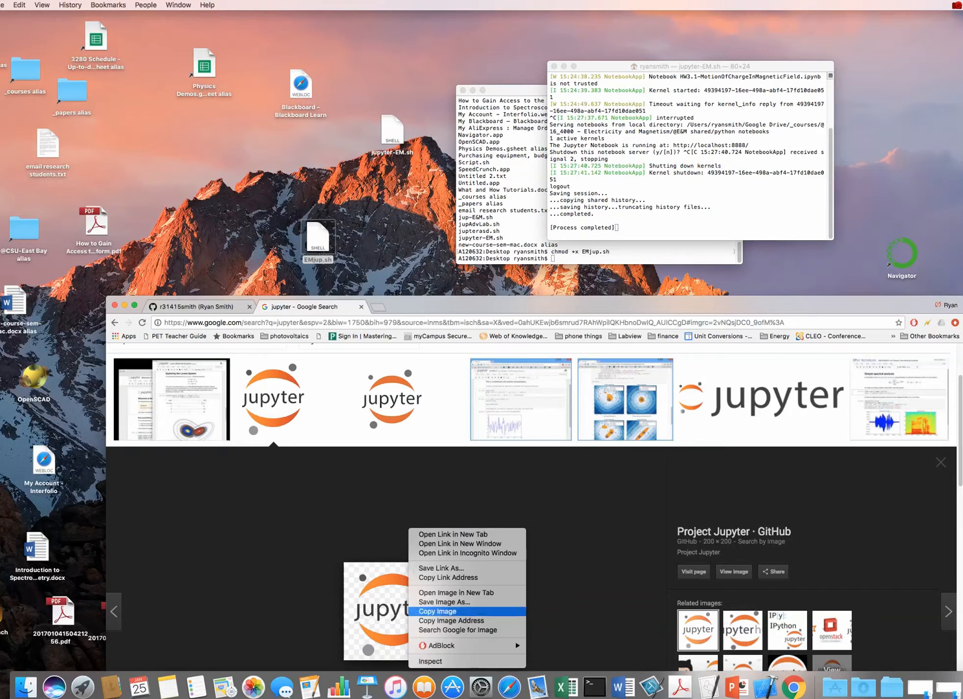
right_click(318, 239)
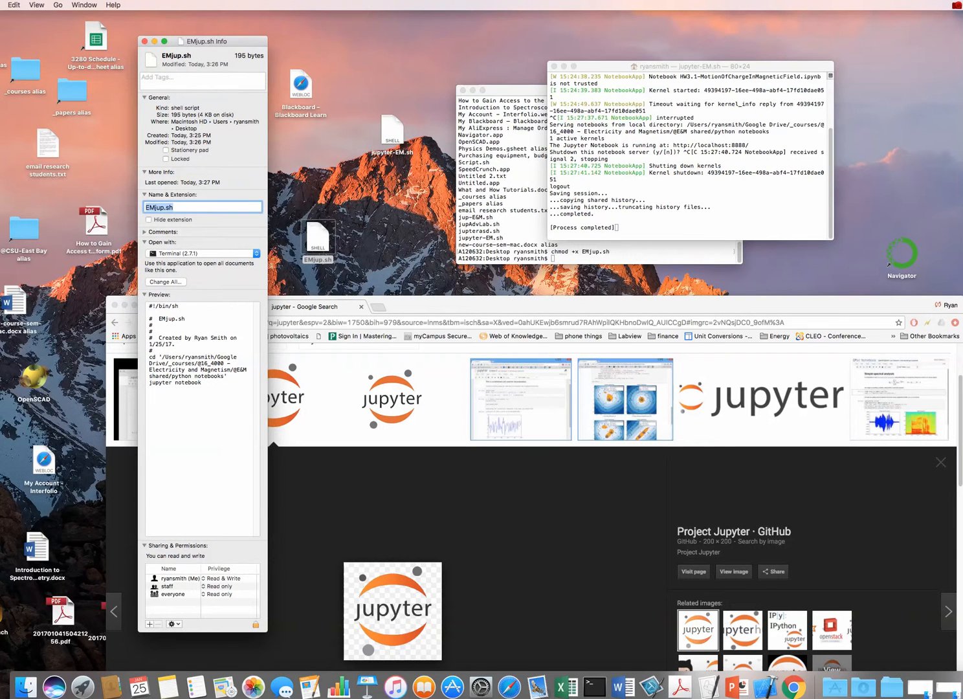
Paste the Jupyter logo as EMjup.sh's icon in its Info window and move the file up the desktop
left_click(175, 207)
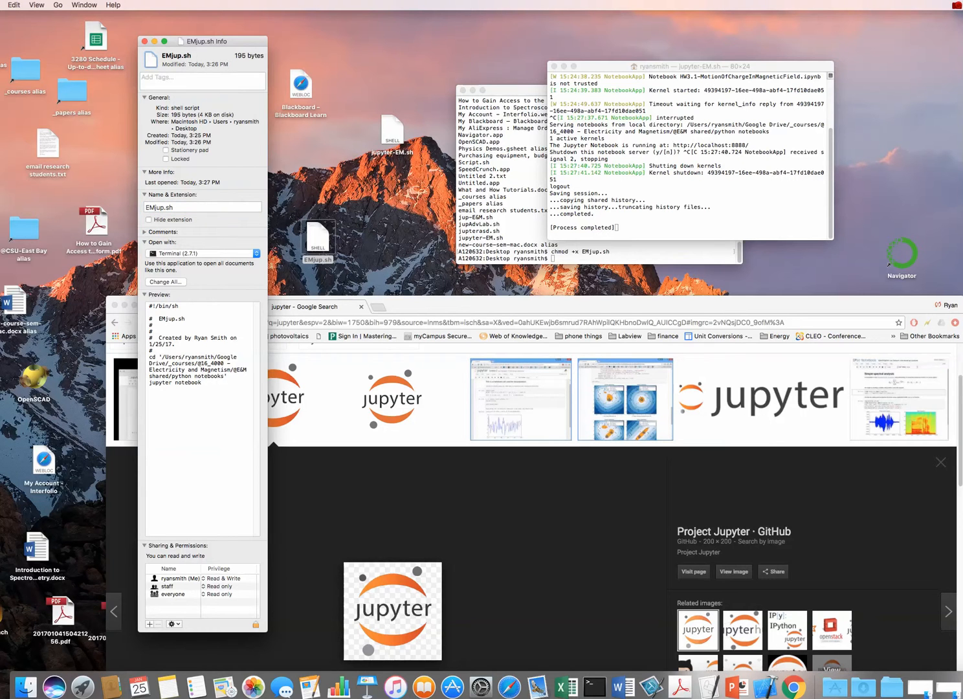
left_click(13, 5)
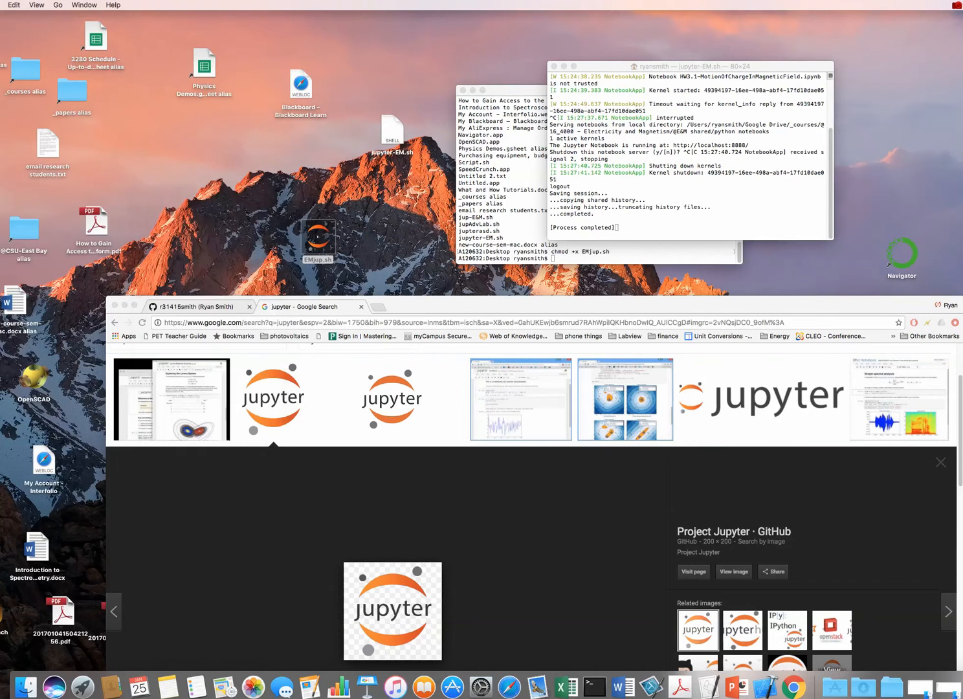
left_click_drag(317, 239, 231, 149)
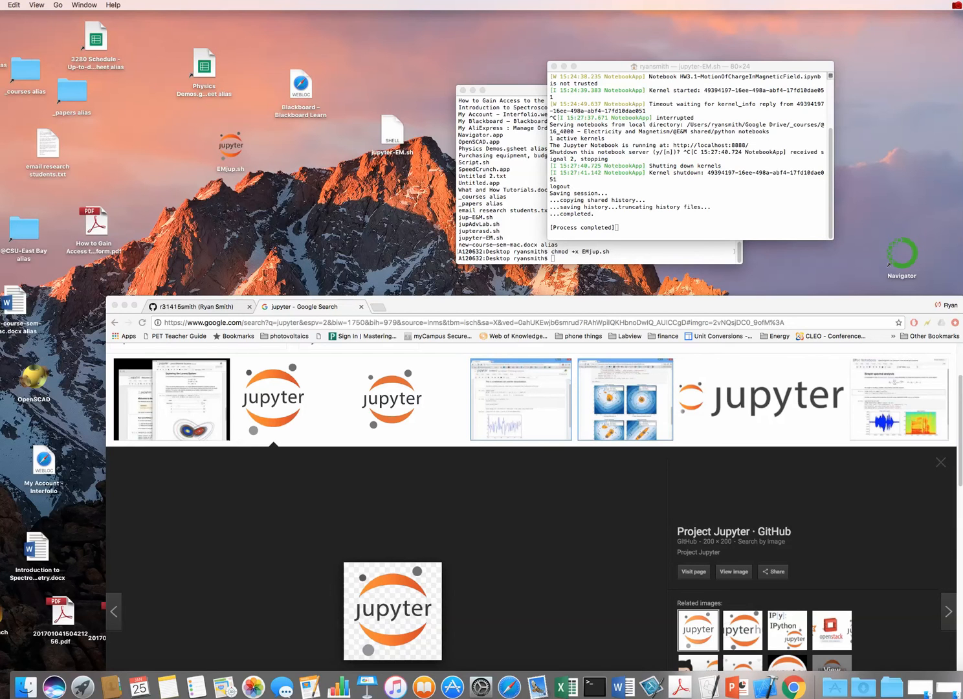
left_click(231, 145)
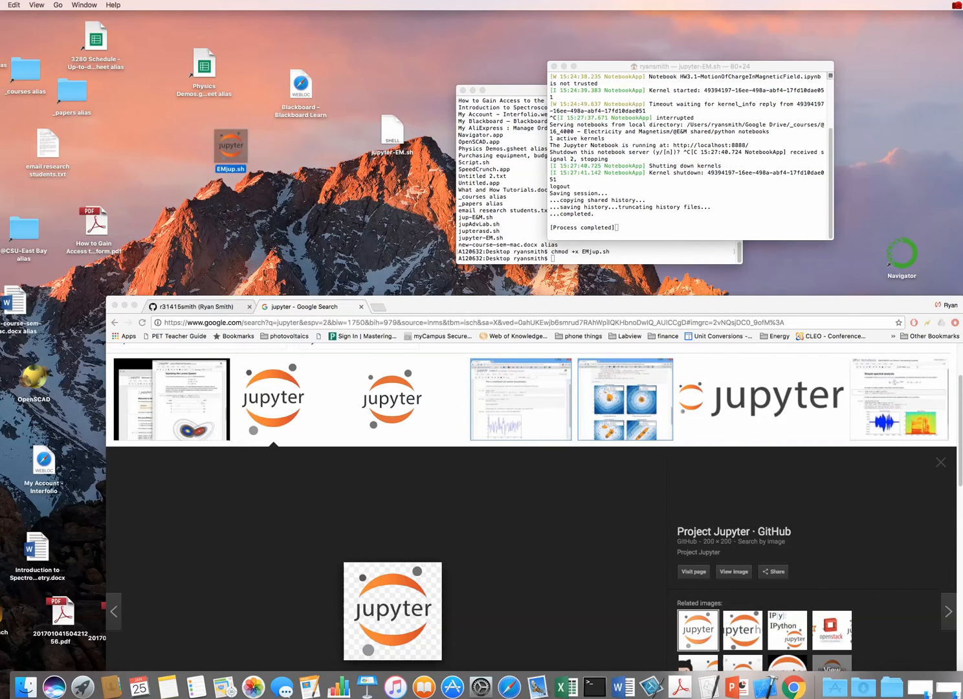